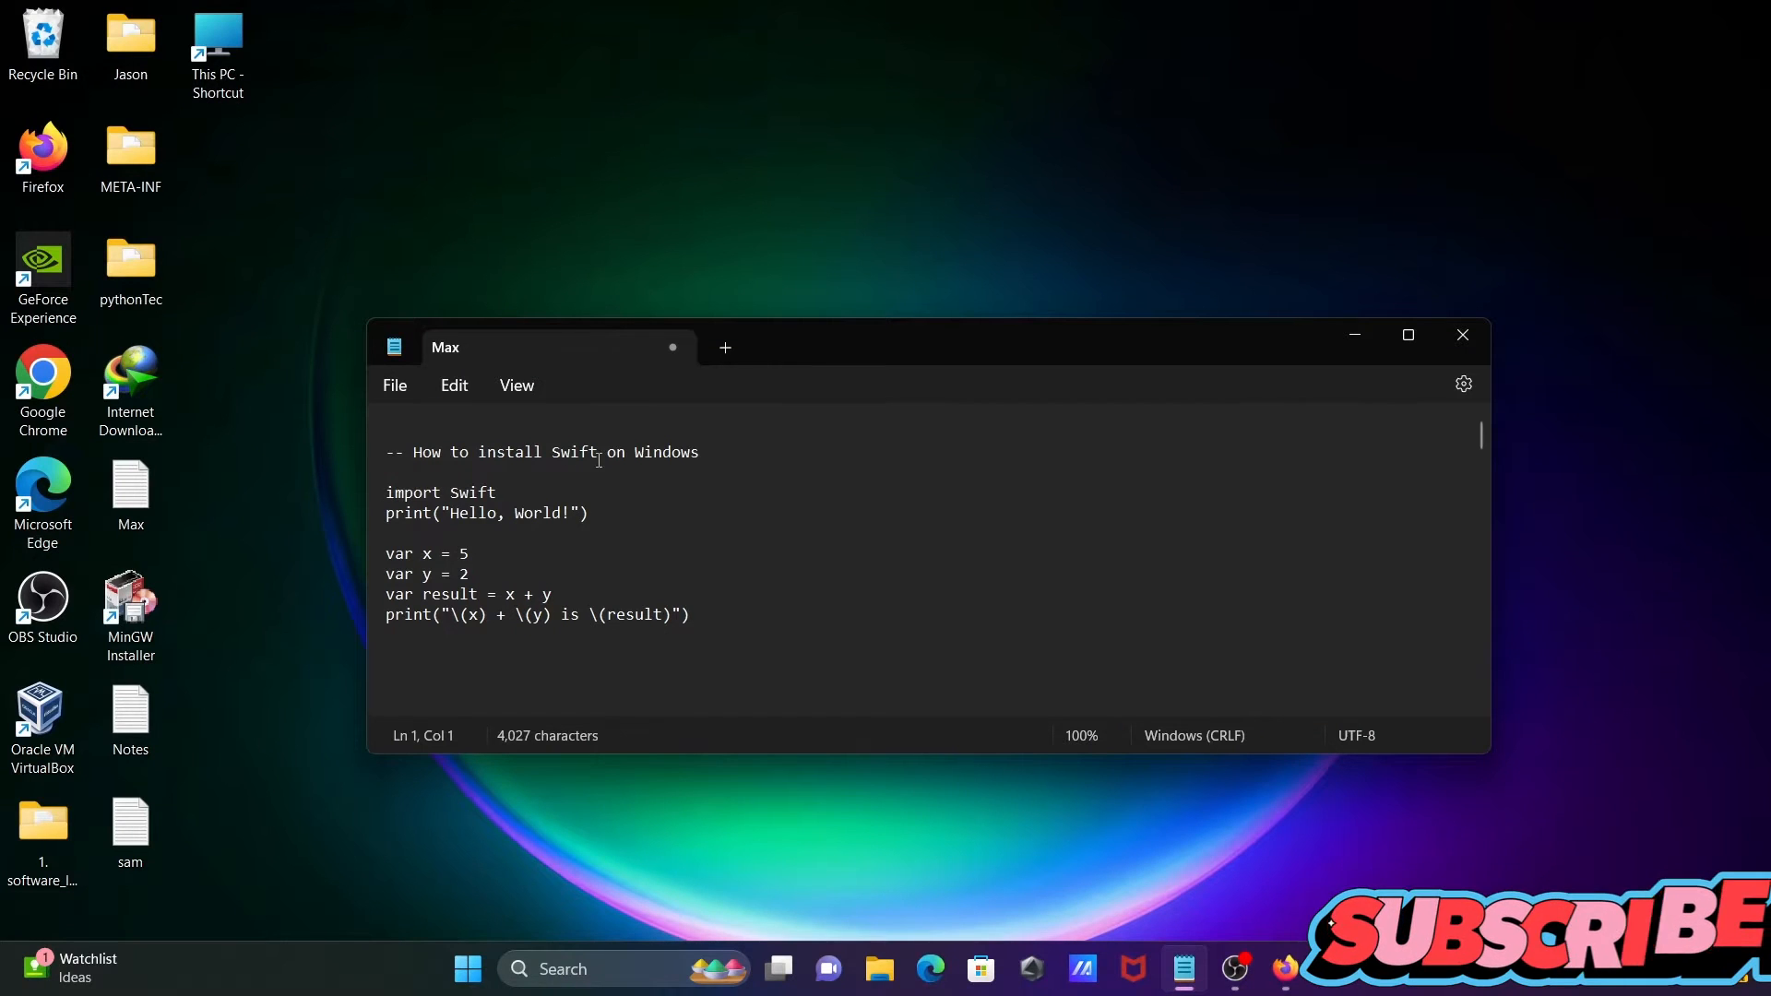
pyautogui.moveTo(1220, 362)
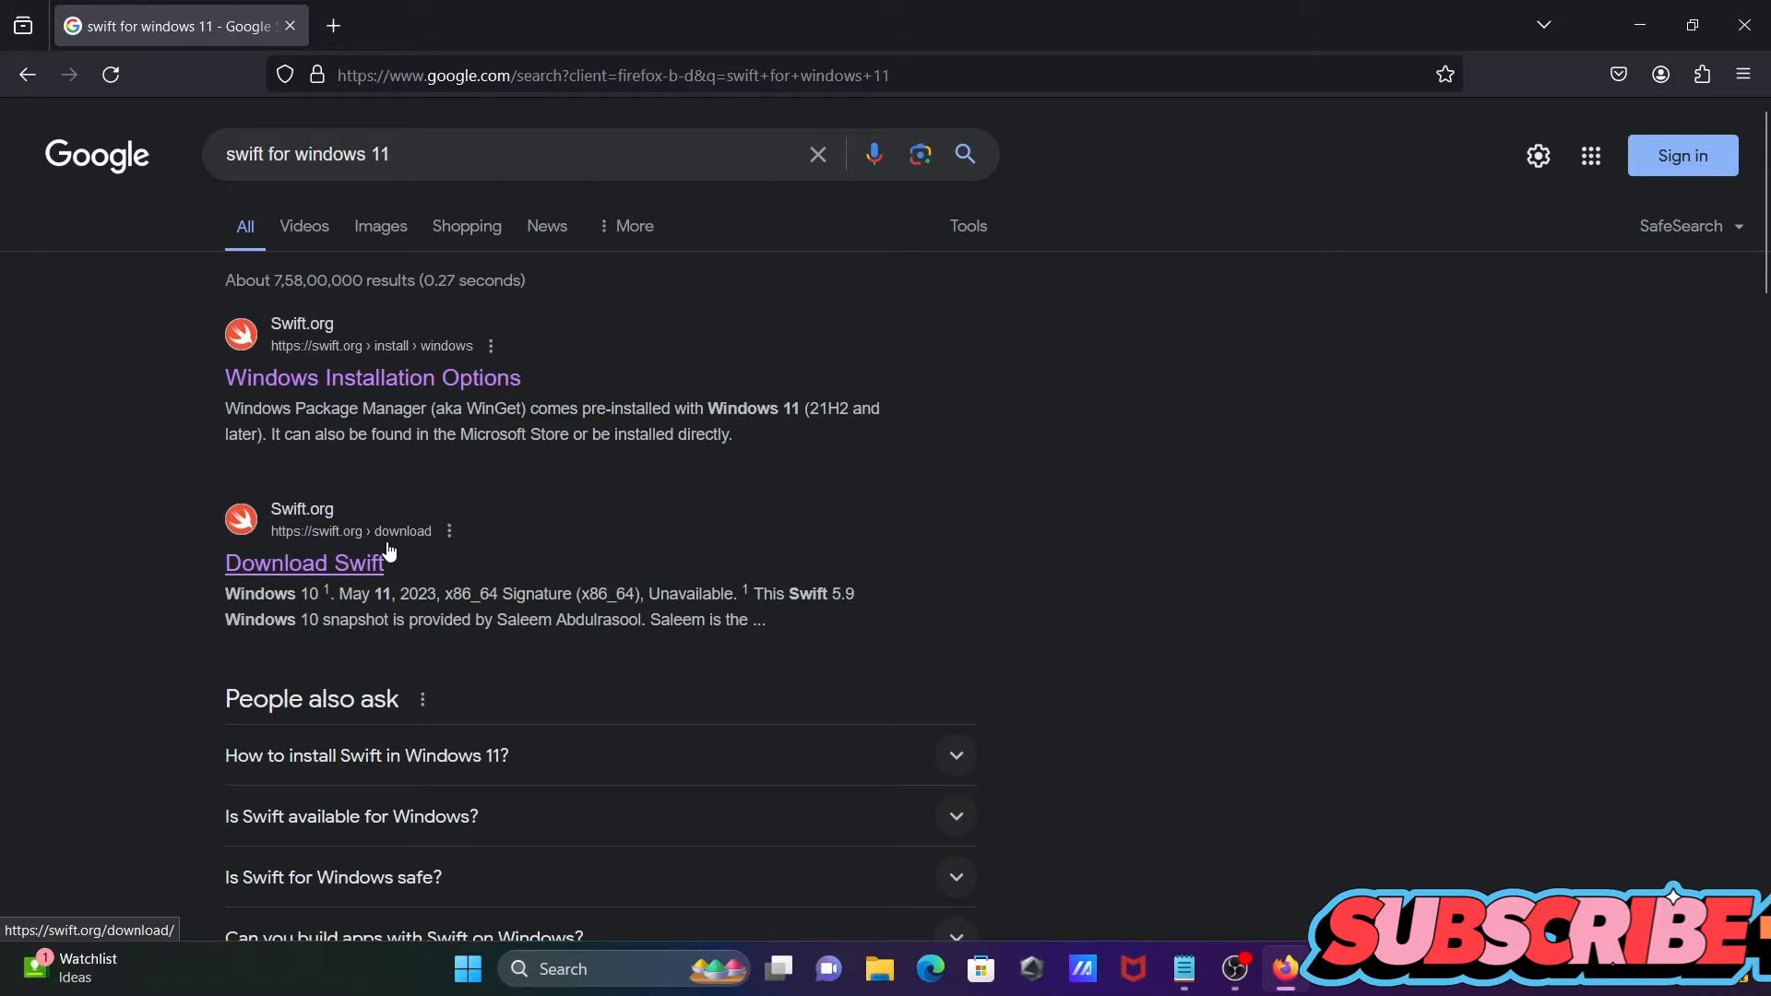
# Open the swift.org 'Download Swift' result from the Google search for Swift on Windows 11
pyautogui.click(304, 563)
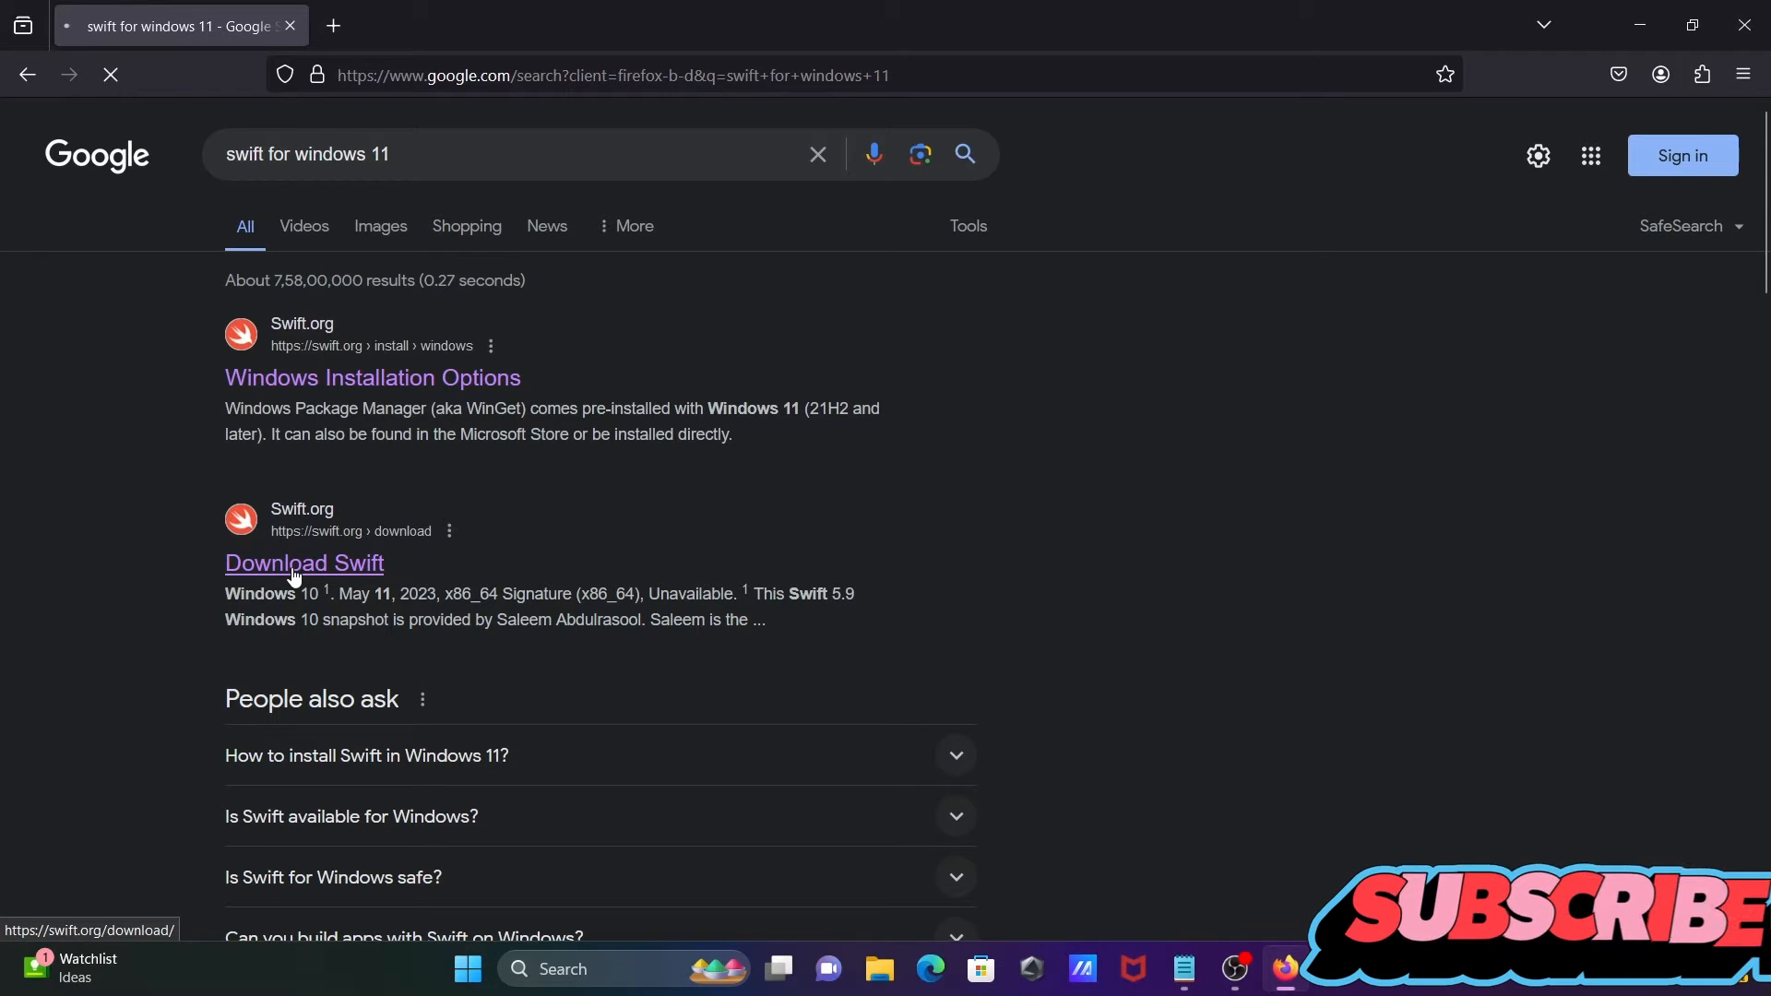
pyautogui.click(304, 562)
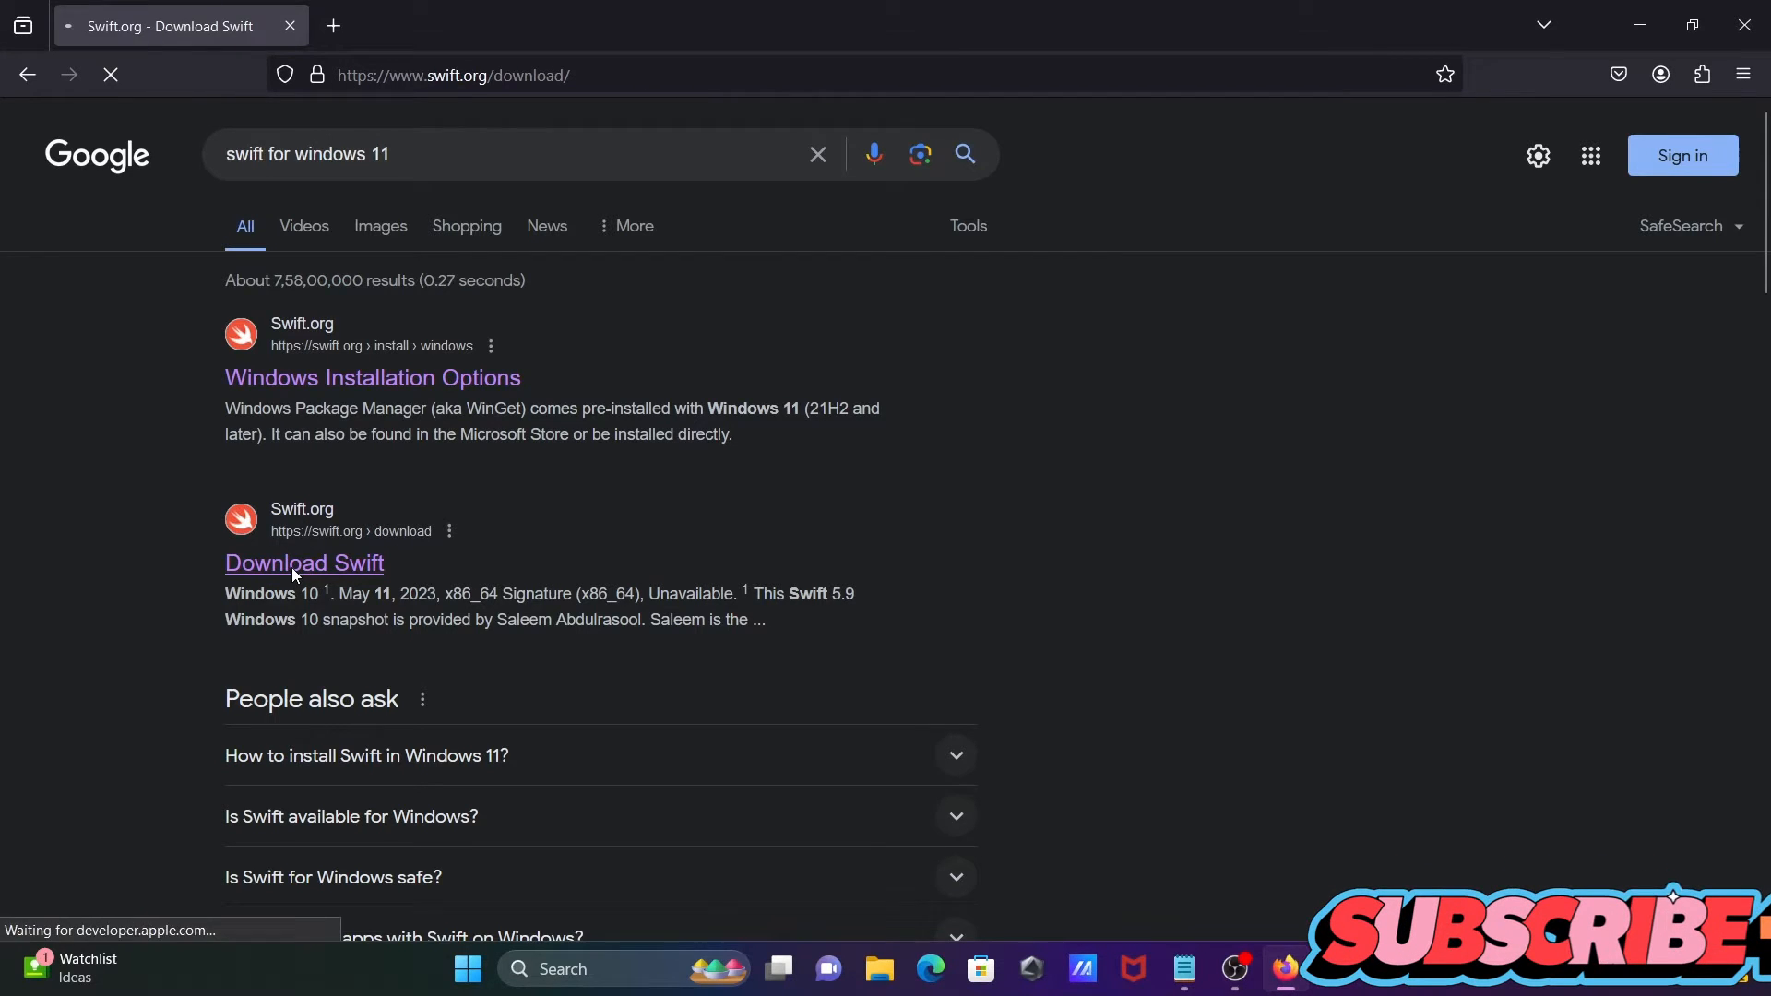
# Scroll the Swift 5.10 releases table down to the Windows 10 x86_64 row
pyautogui.click(303, 563)
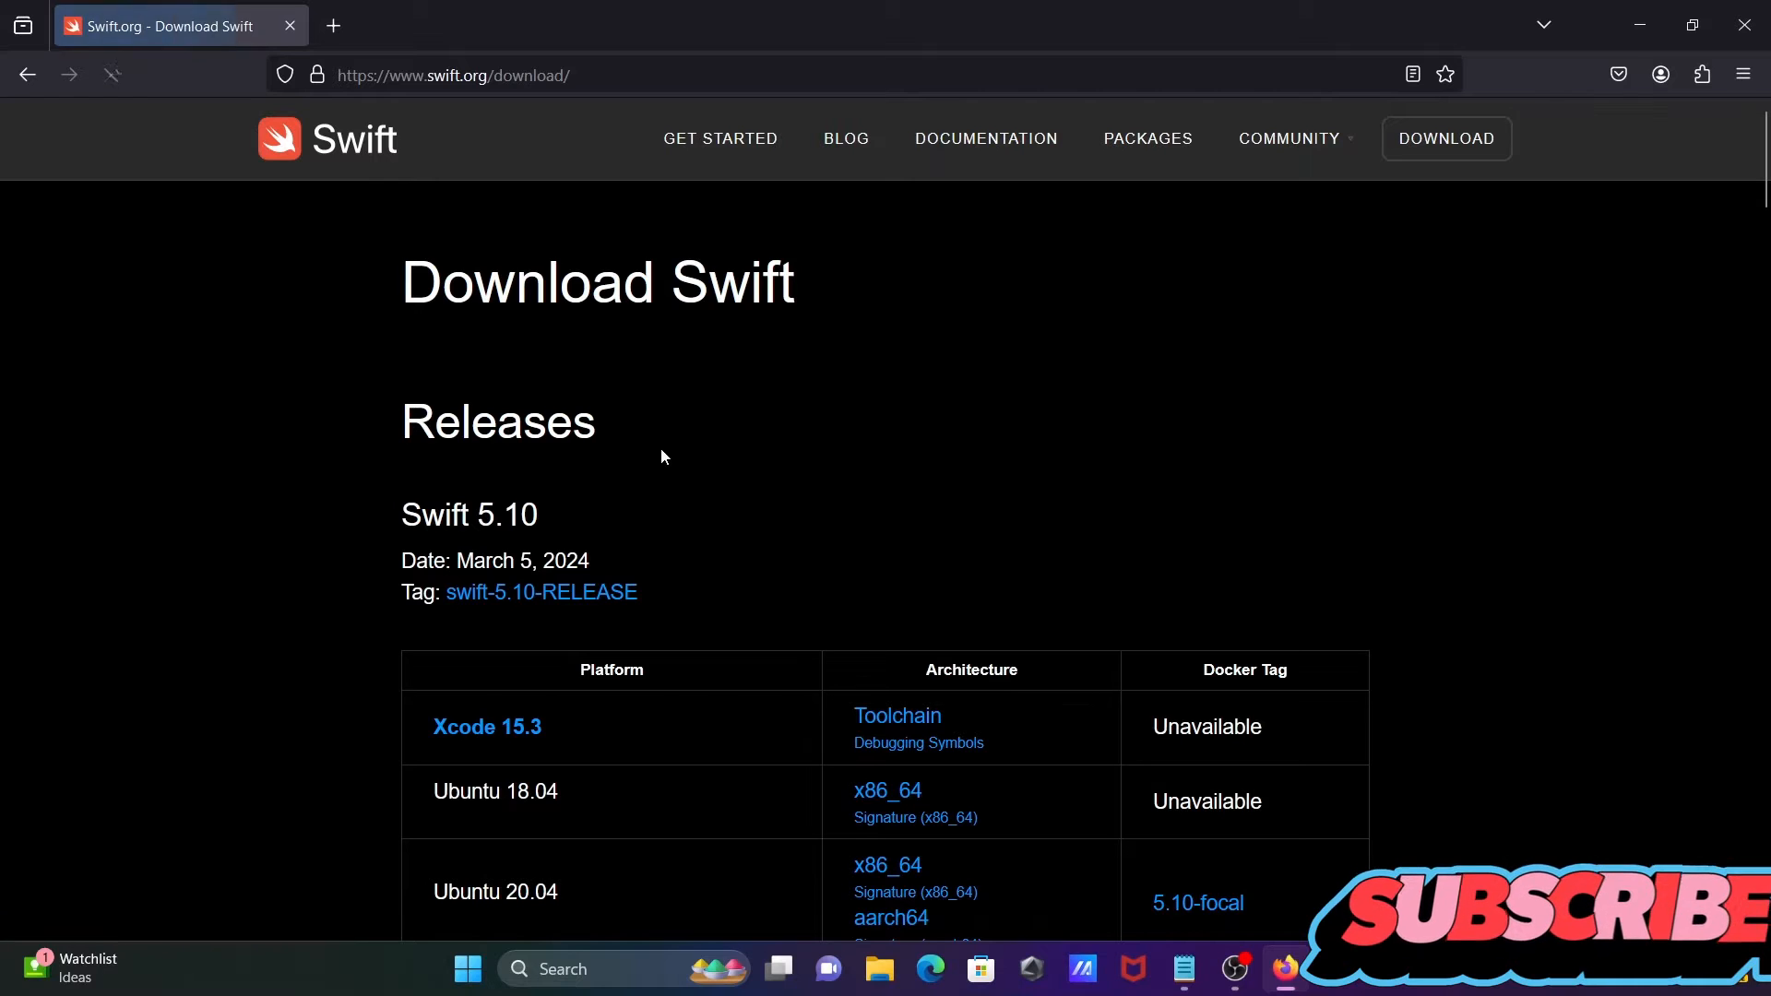
pyautogui.moveTo(545, 523)
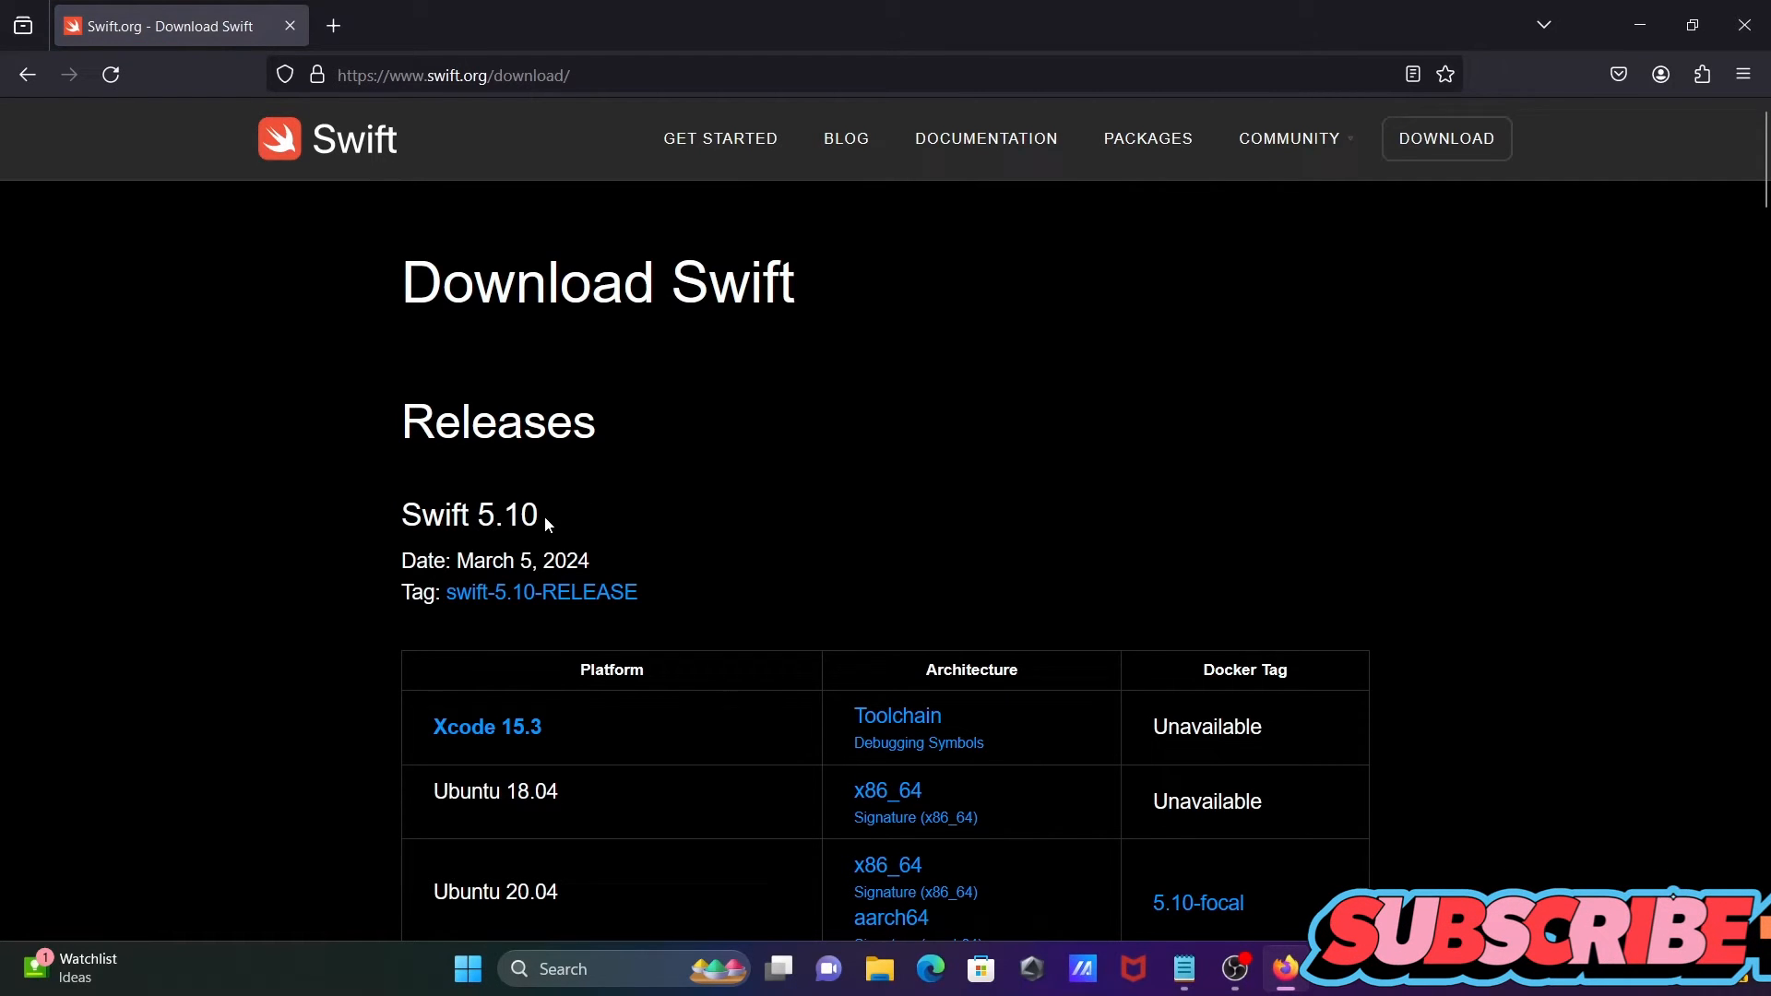
pyautogui.moveTo(616, 507)
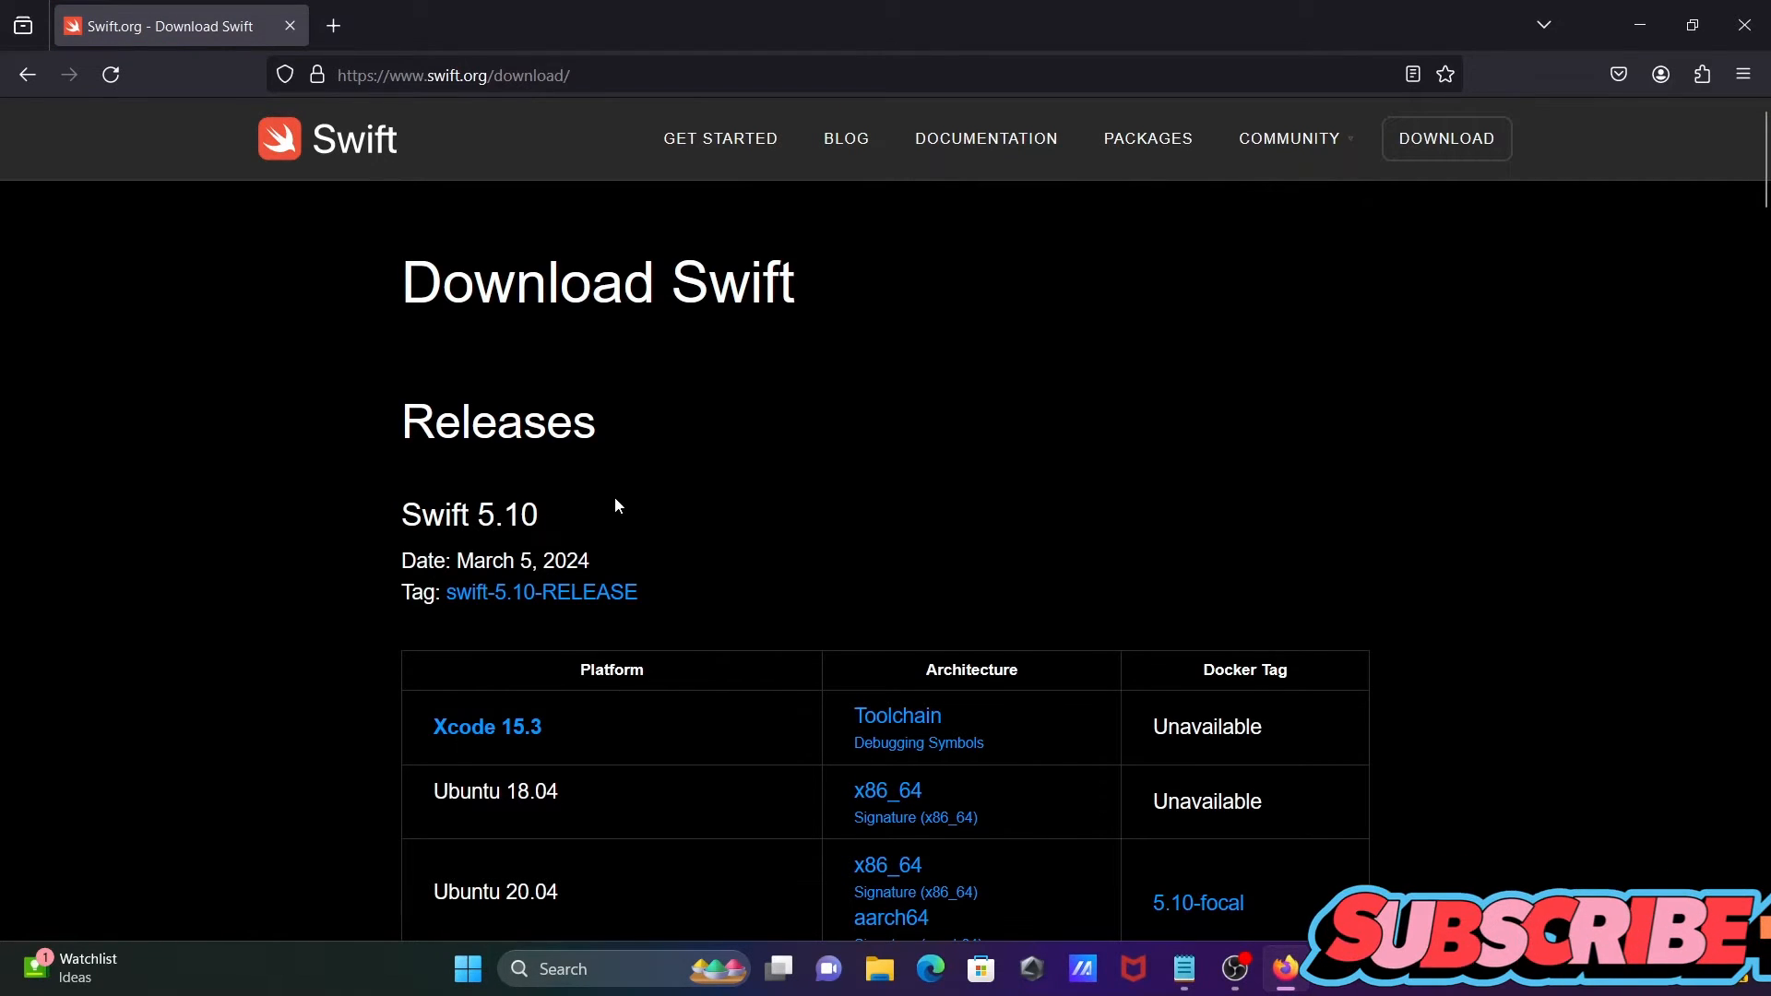
pyautogui.moveTo(653, 553)
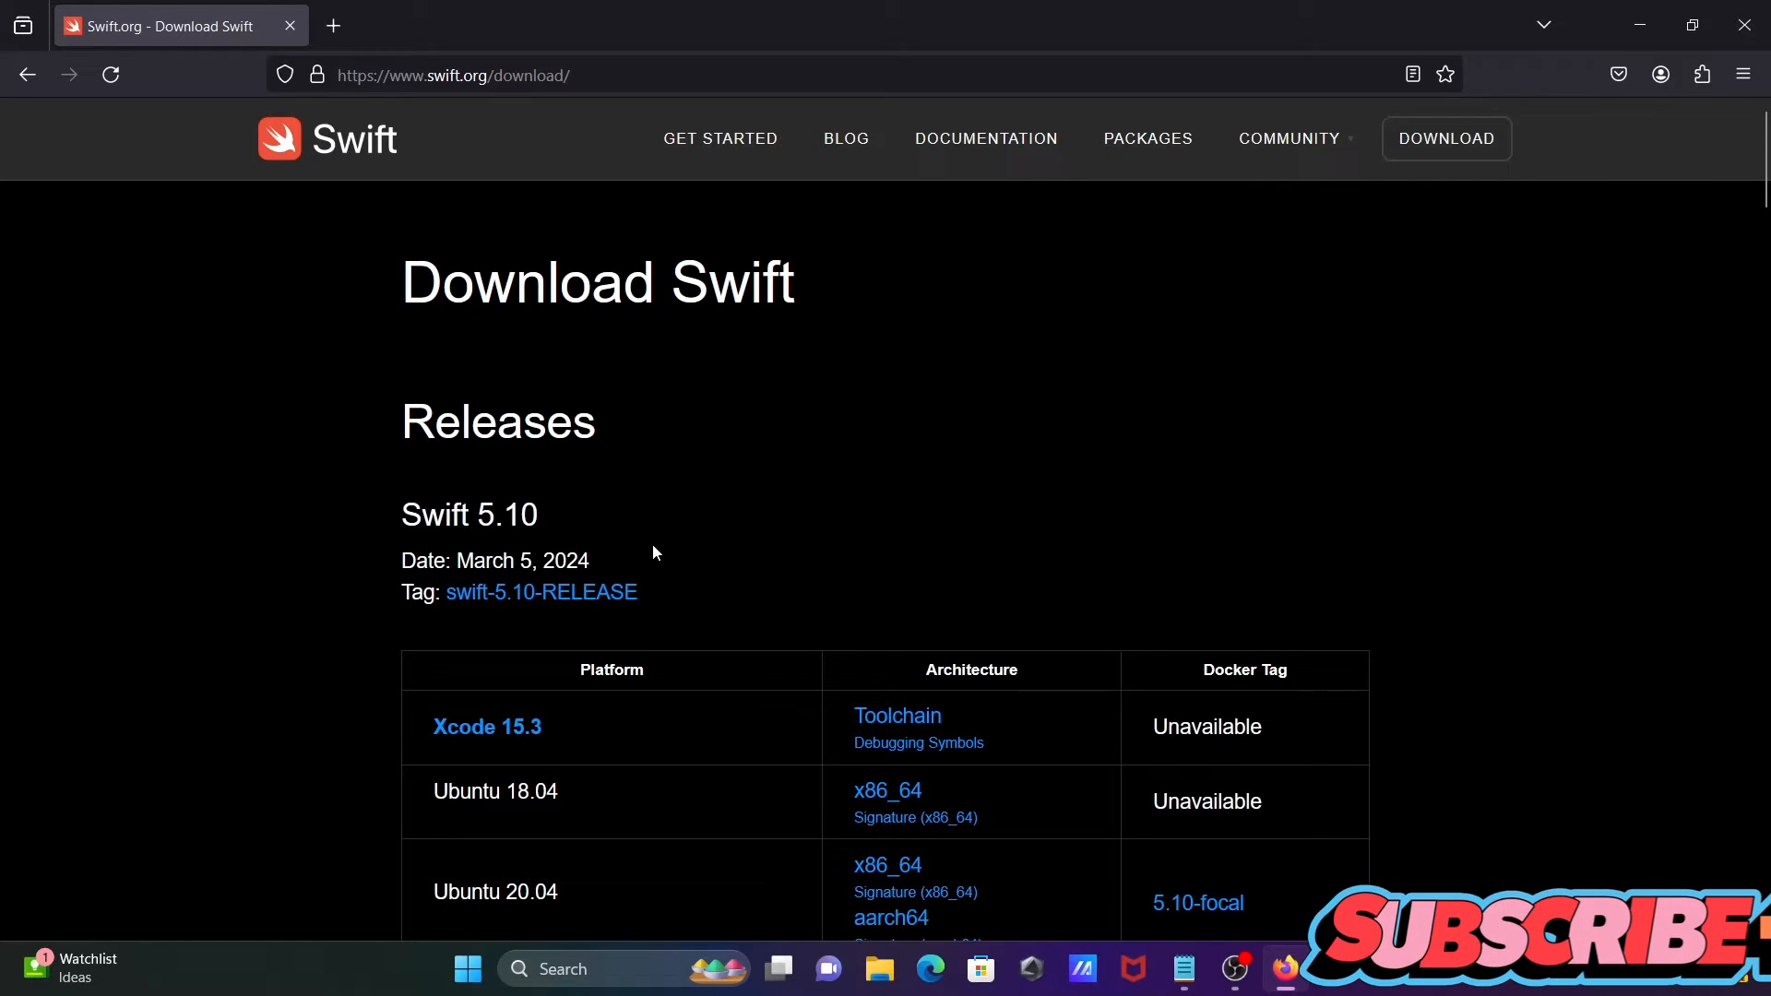
pyautogui.scroll(-3)
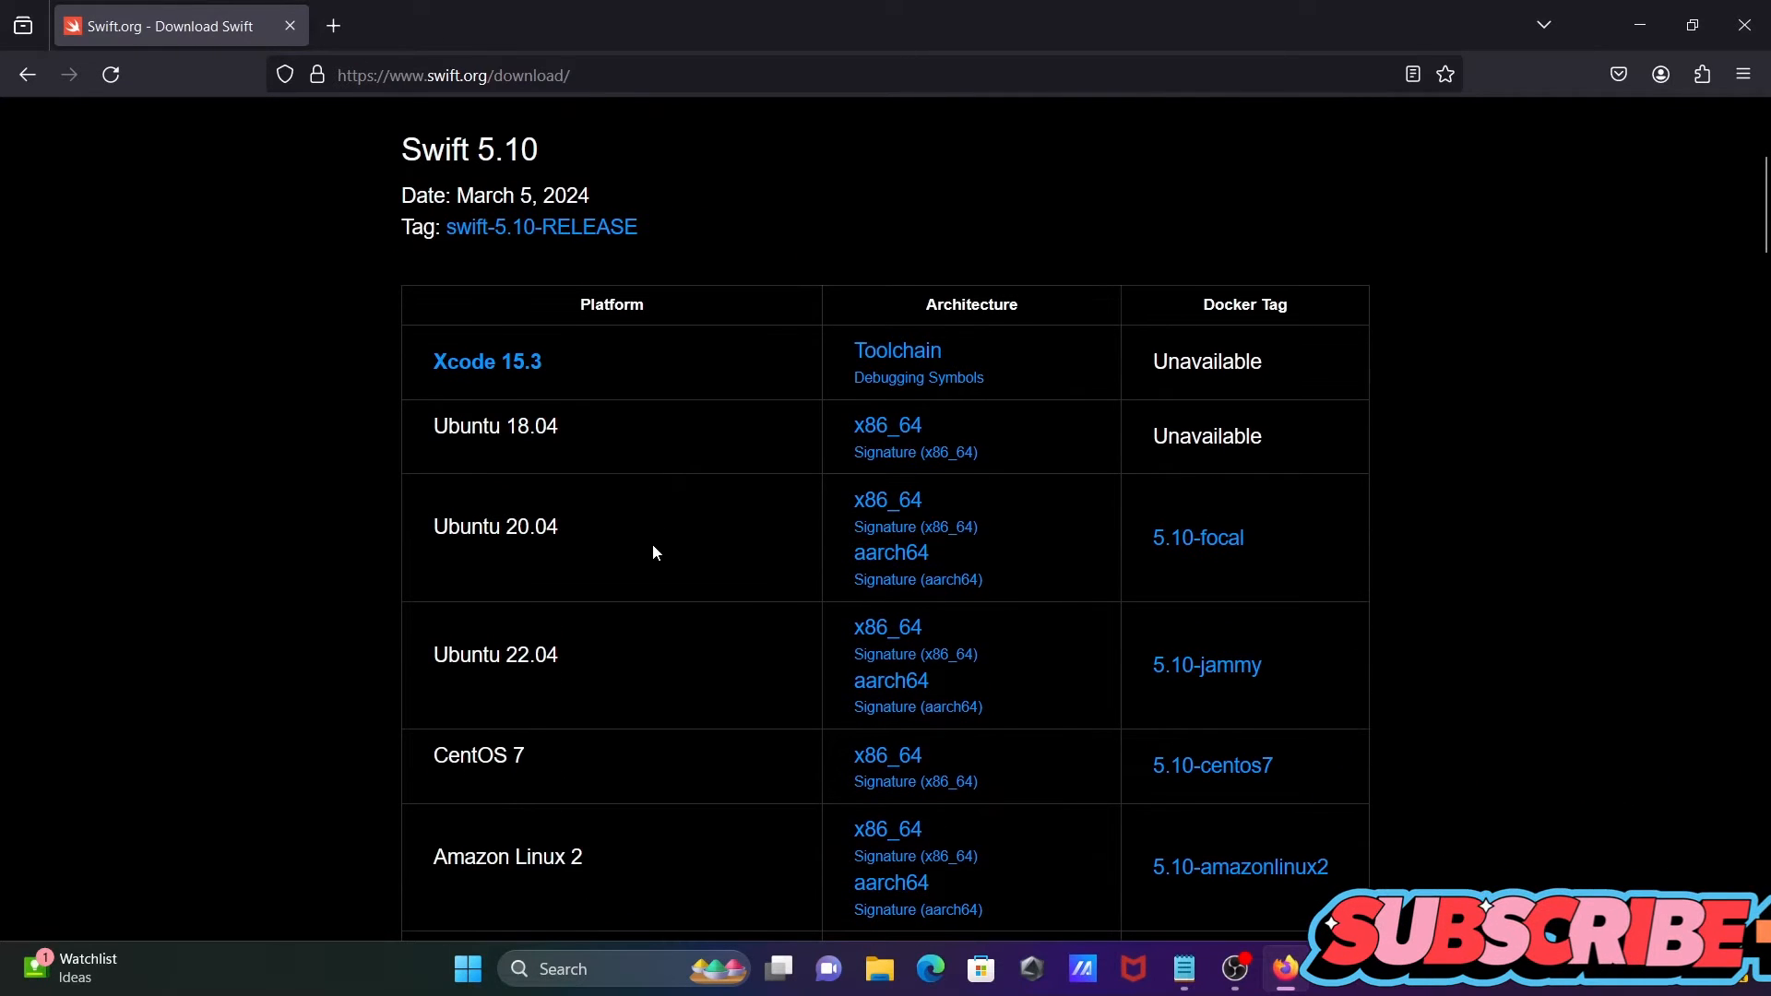
pyautogui.scroll(-3)
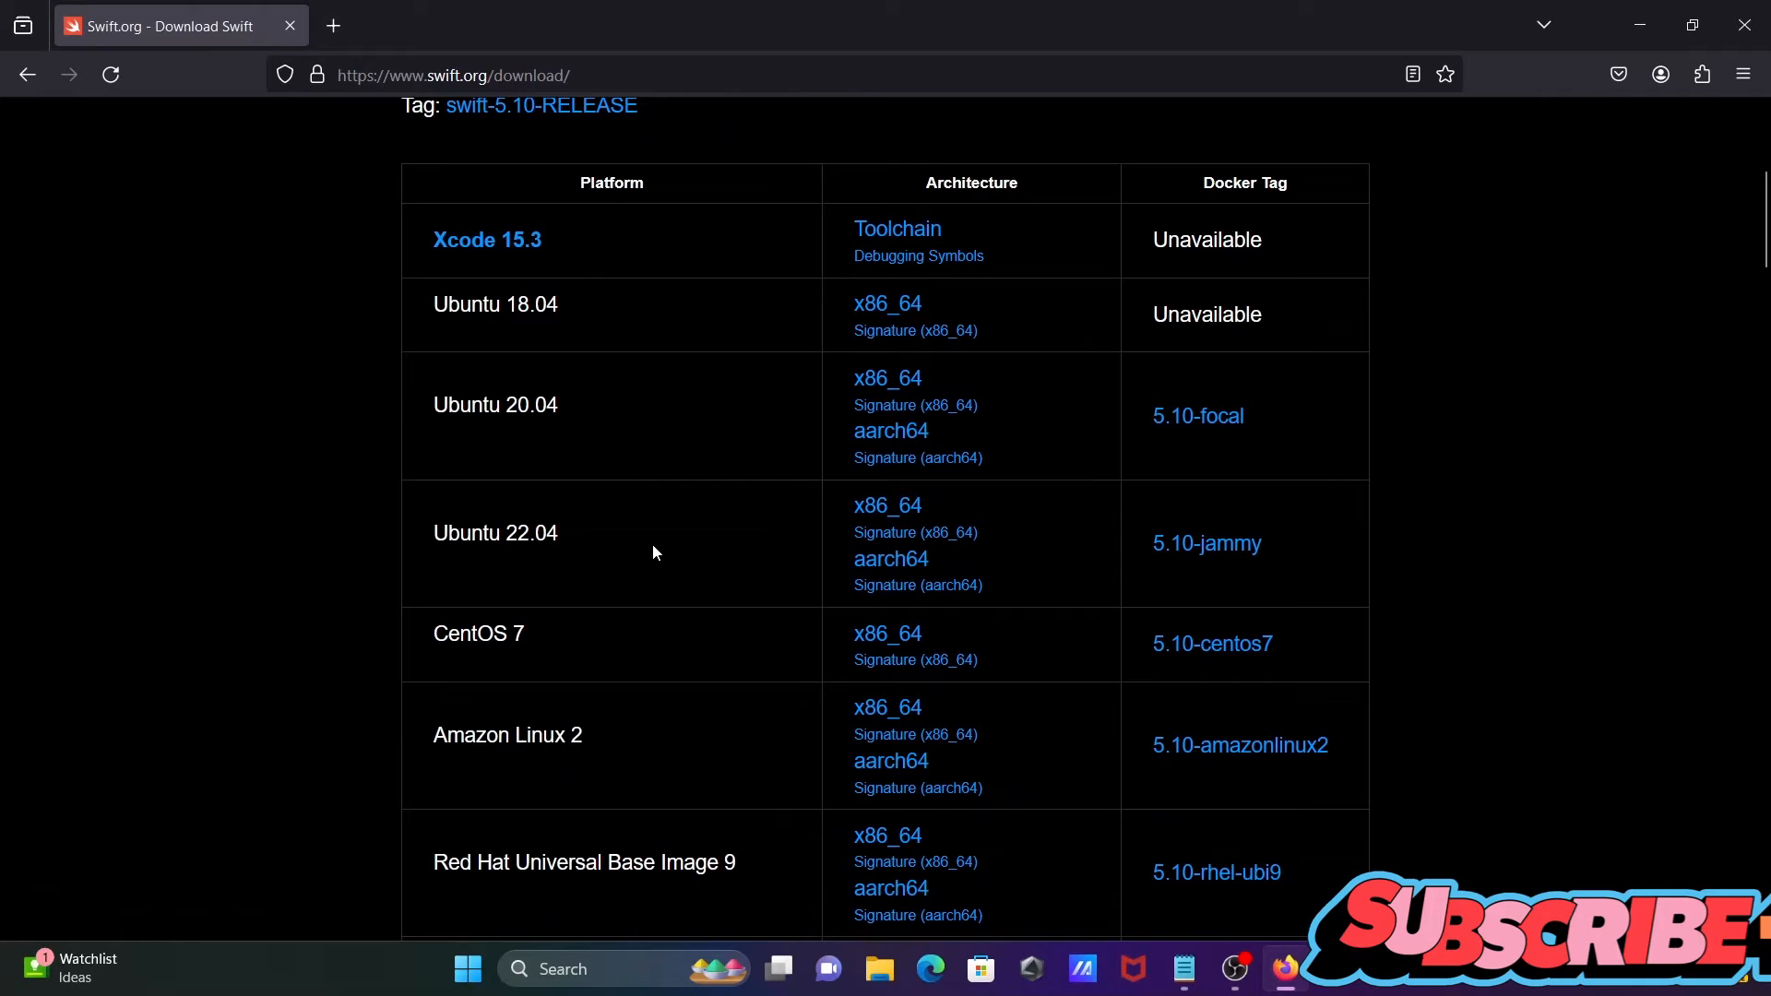
pyautogui.scroll(-3)
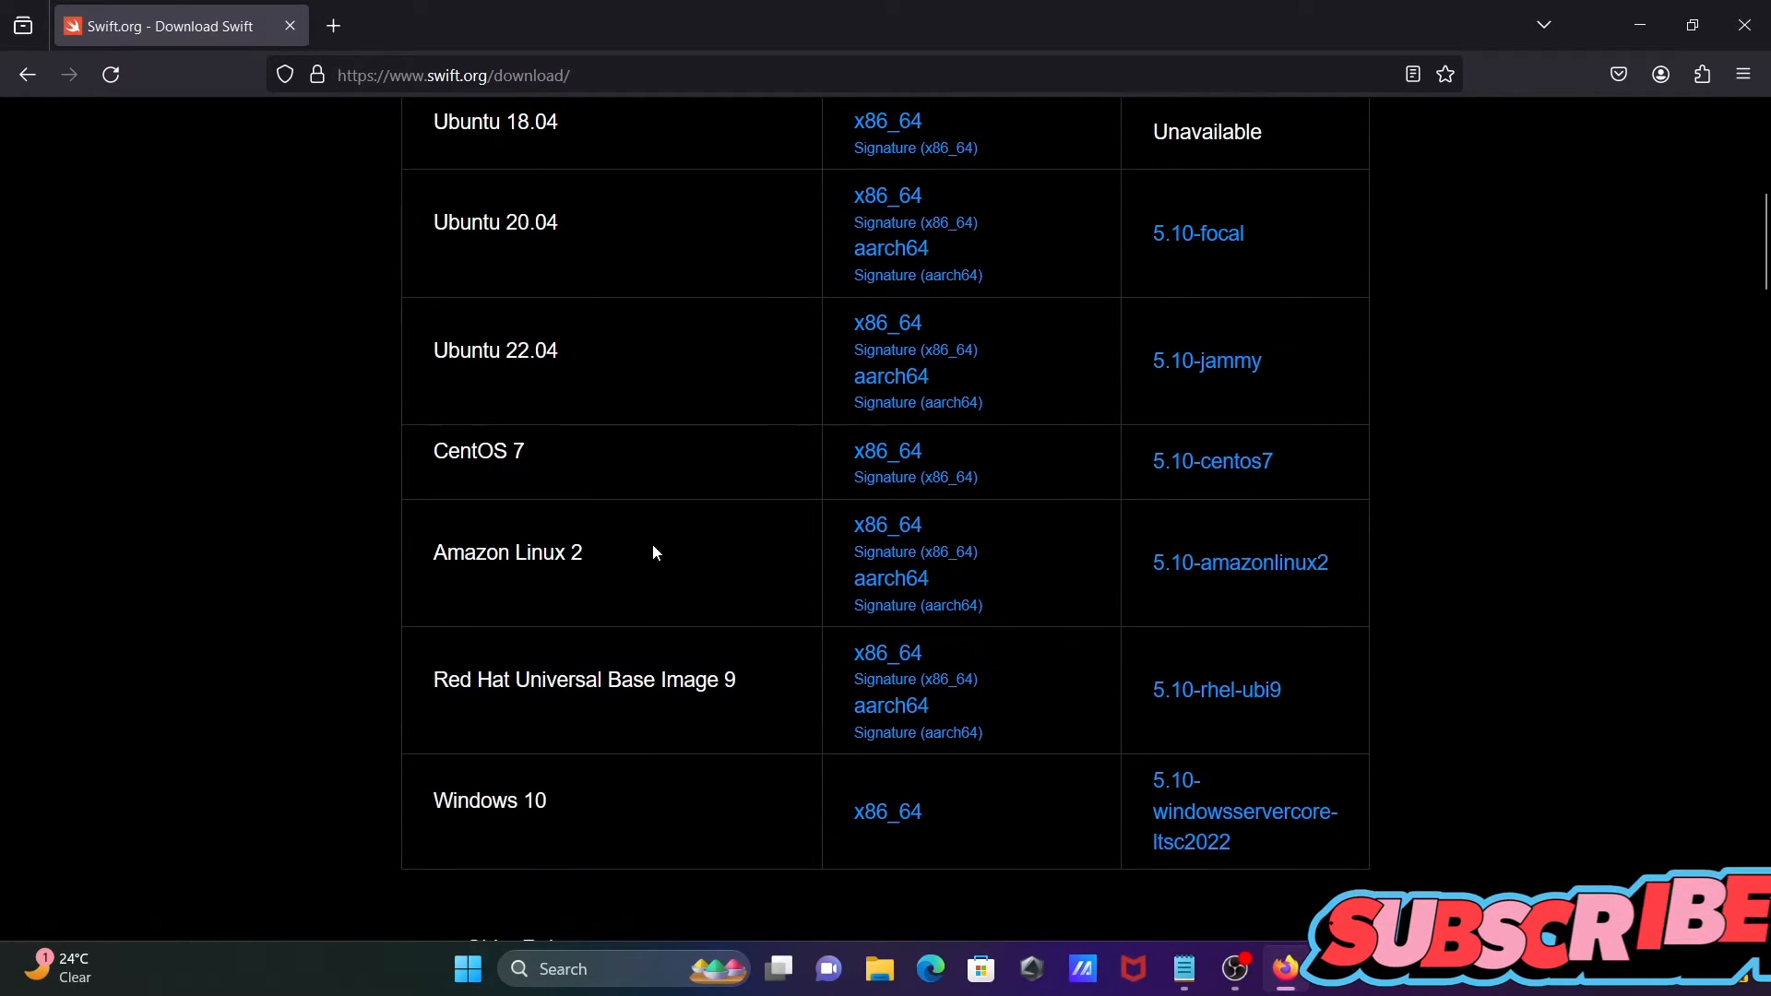
pyautogui.scroll(-3)
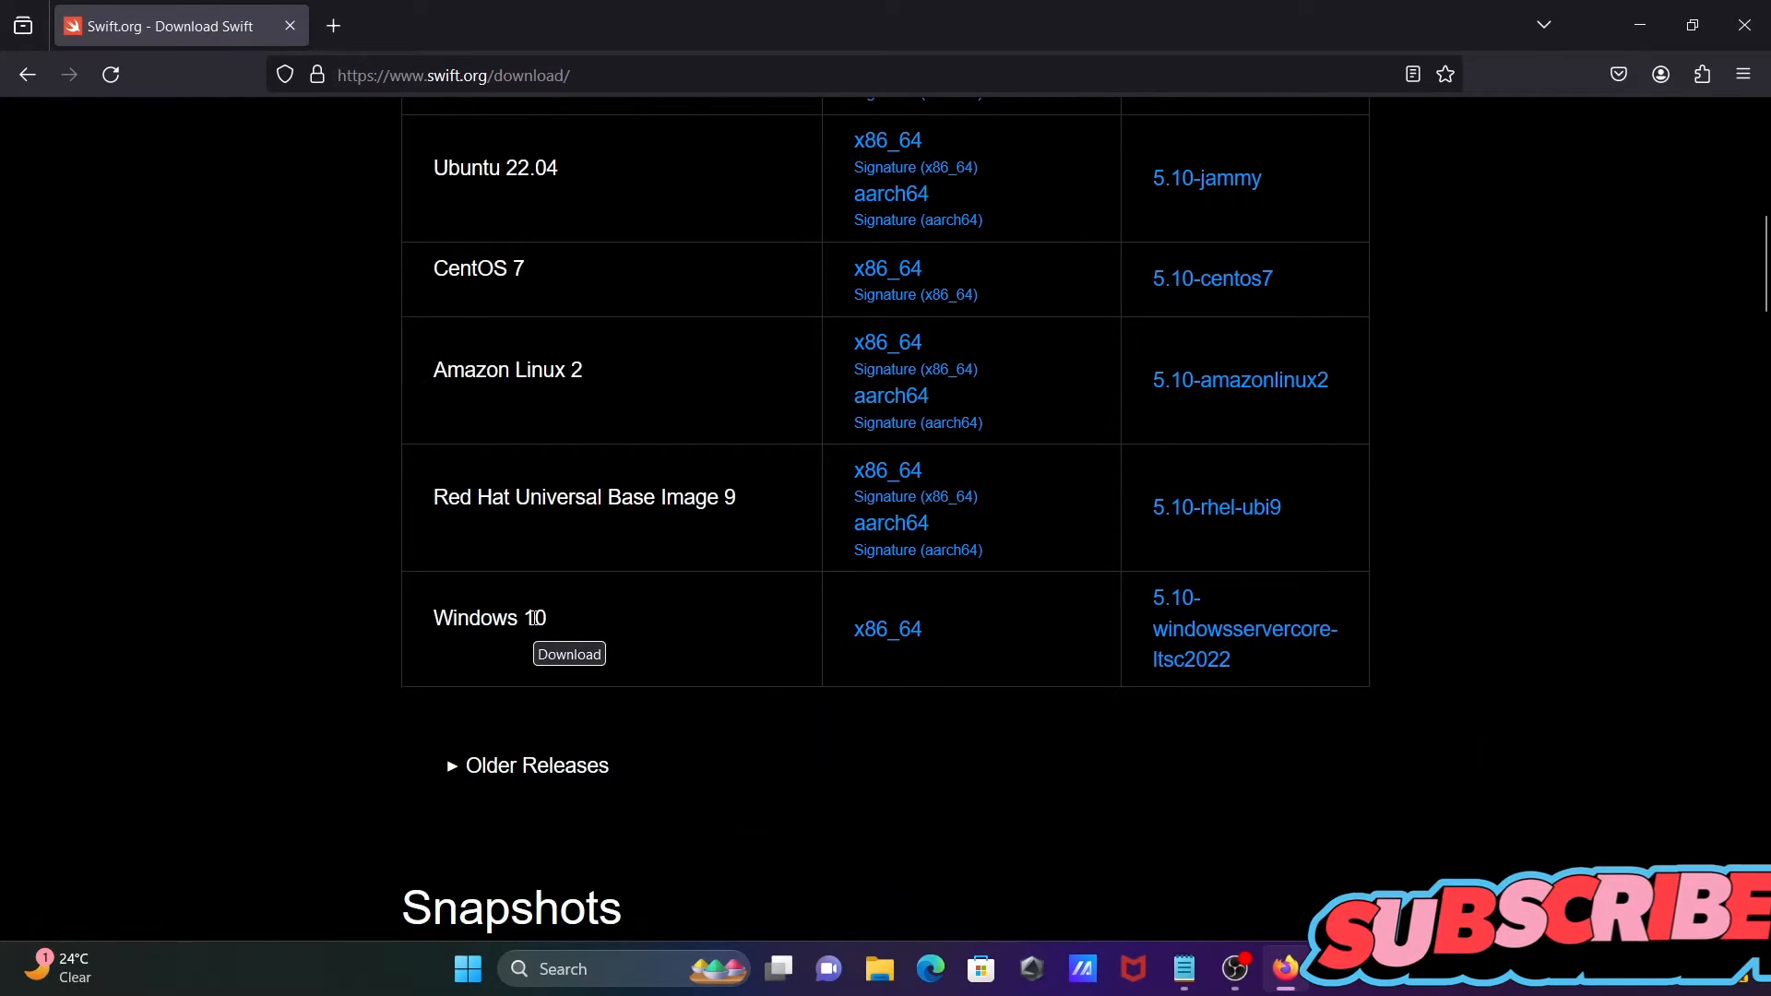
pyautogui.moveTo(887, 629)
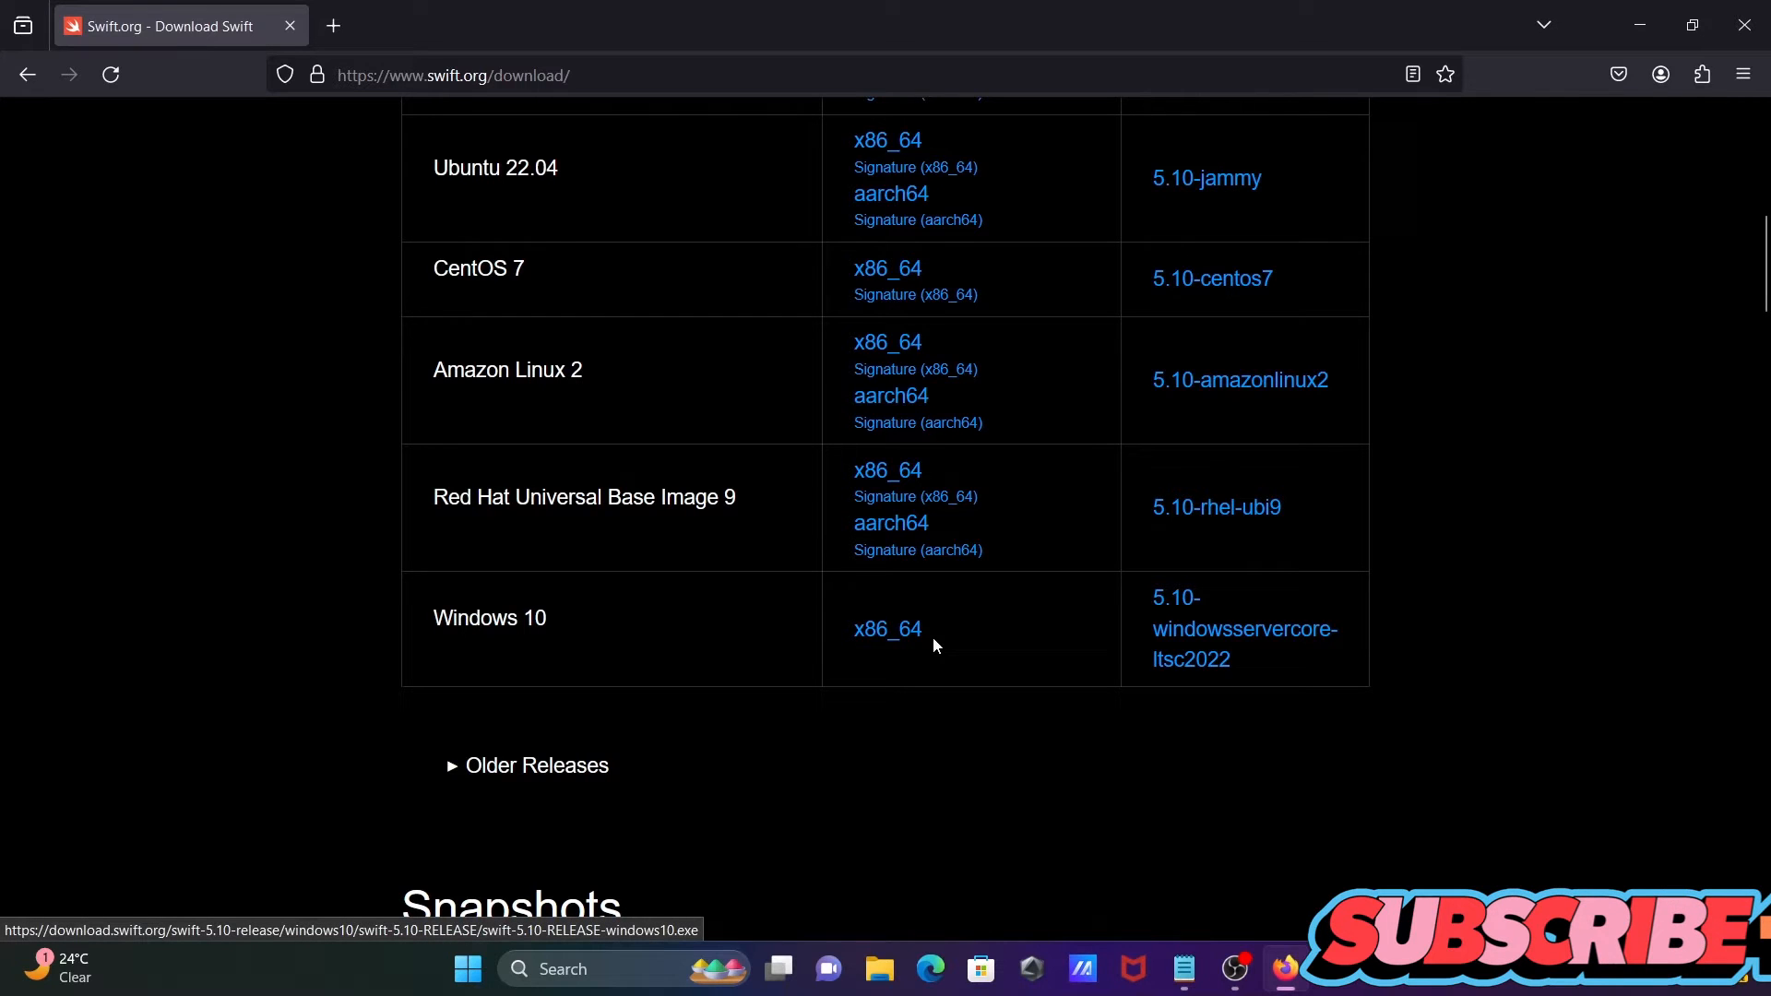
# Download the Windows 10 x86_64 installer, resuming the existing file in IDM
pyautogui.click(886, 629)
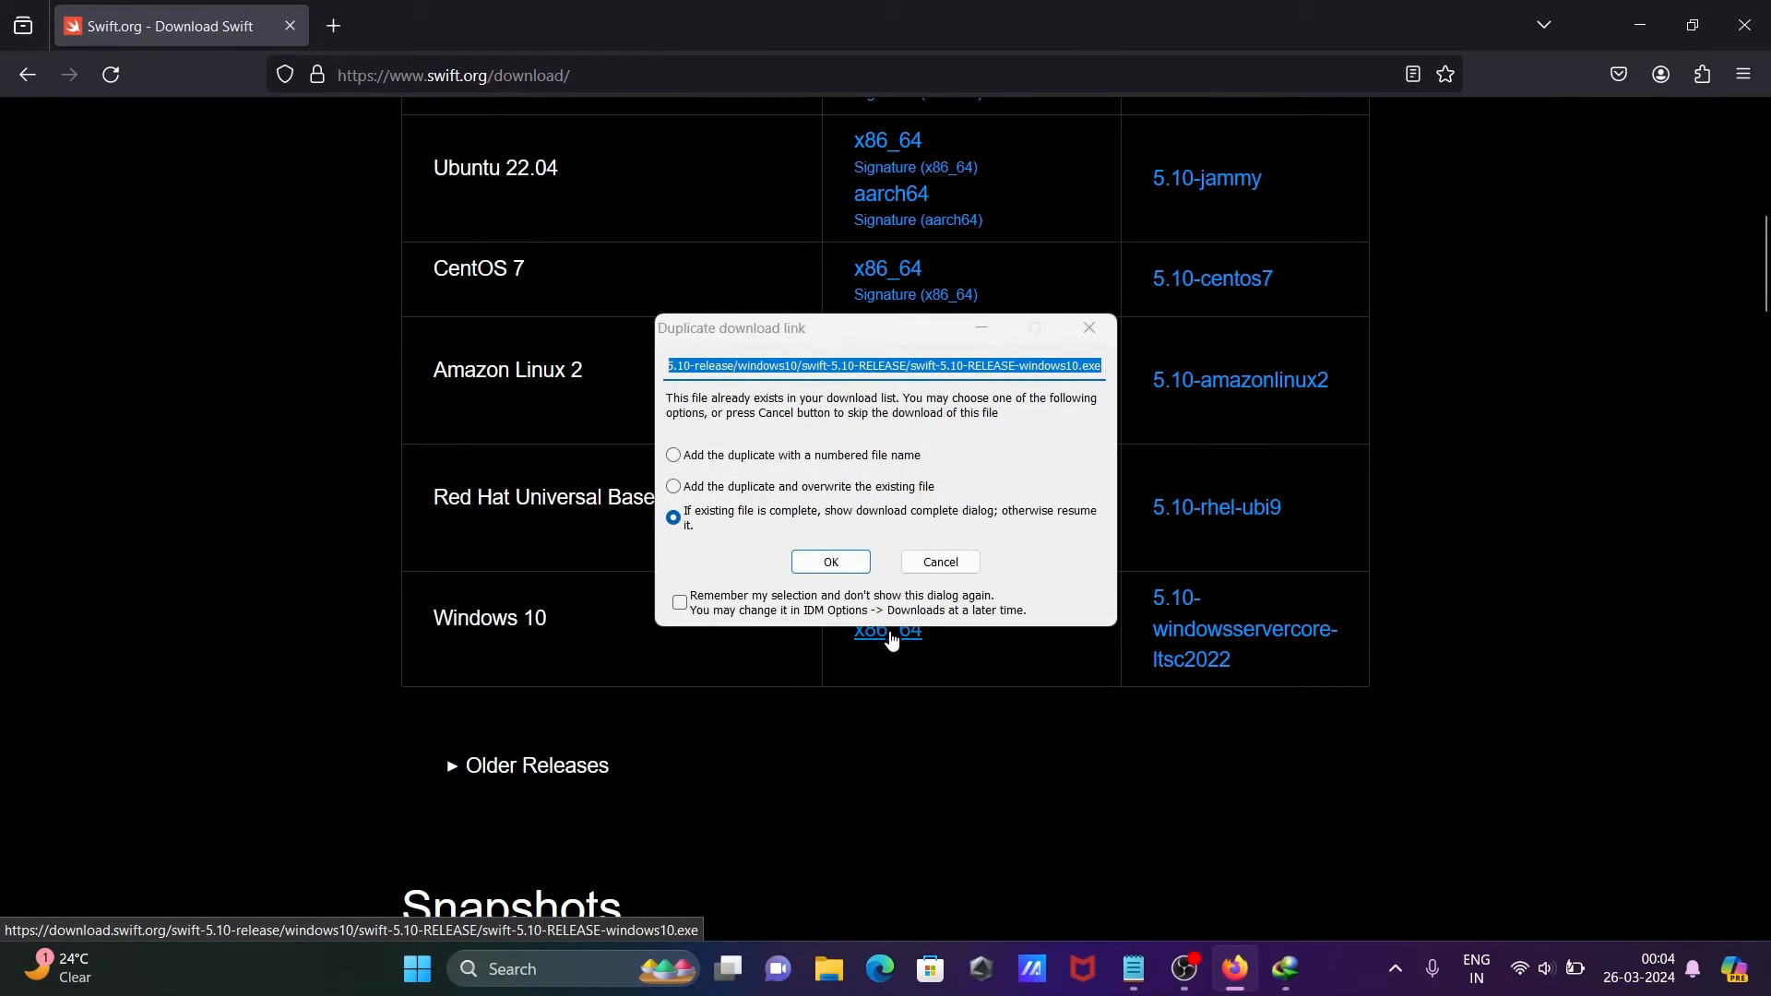
pyautogui.click(829, 562)
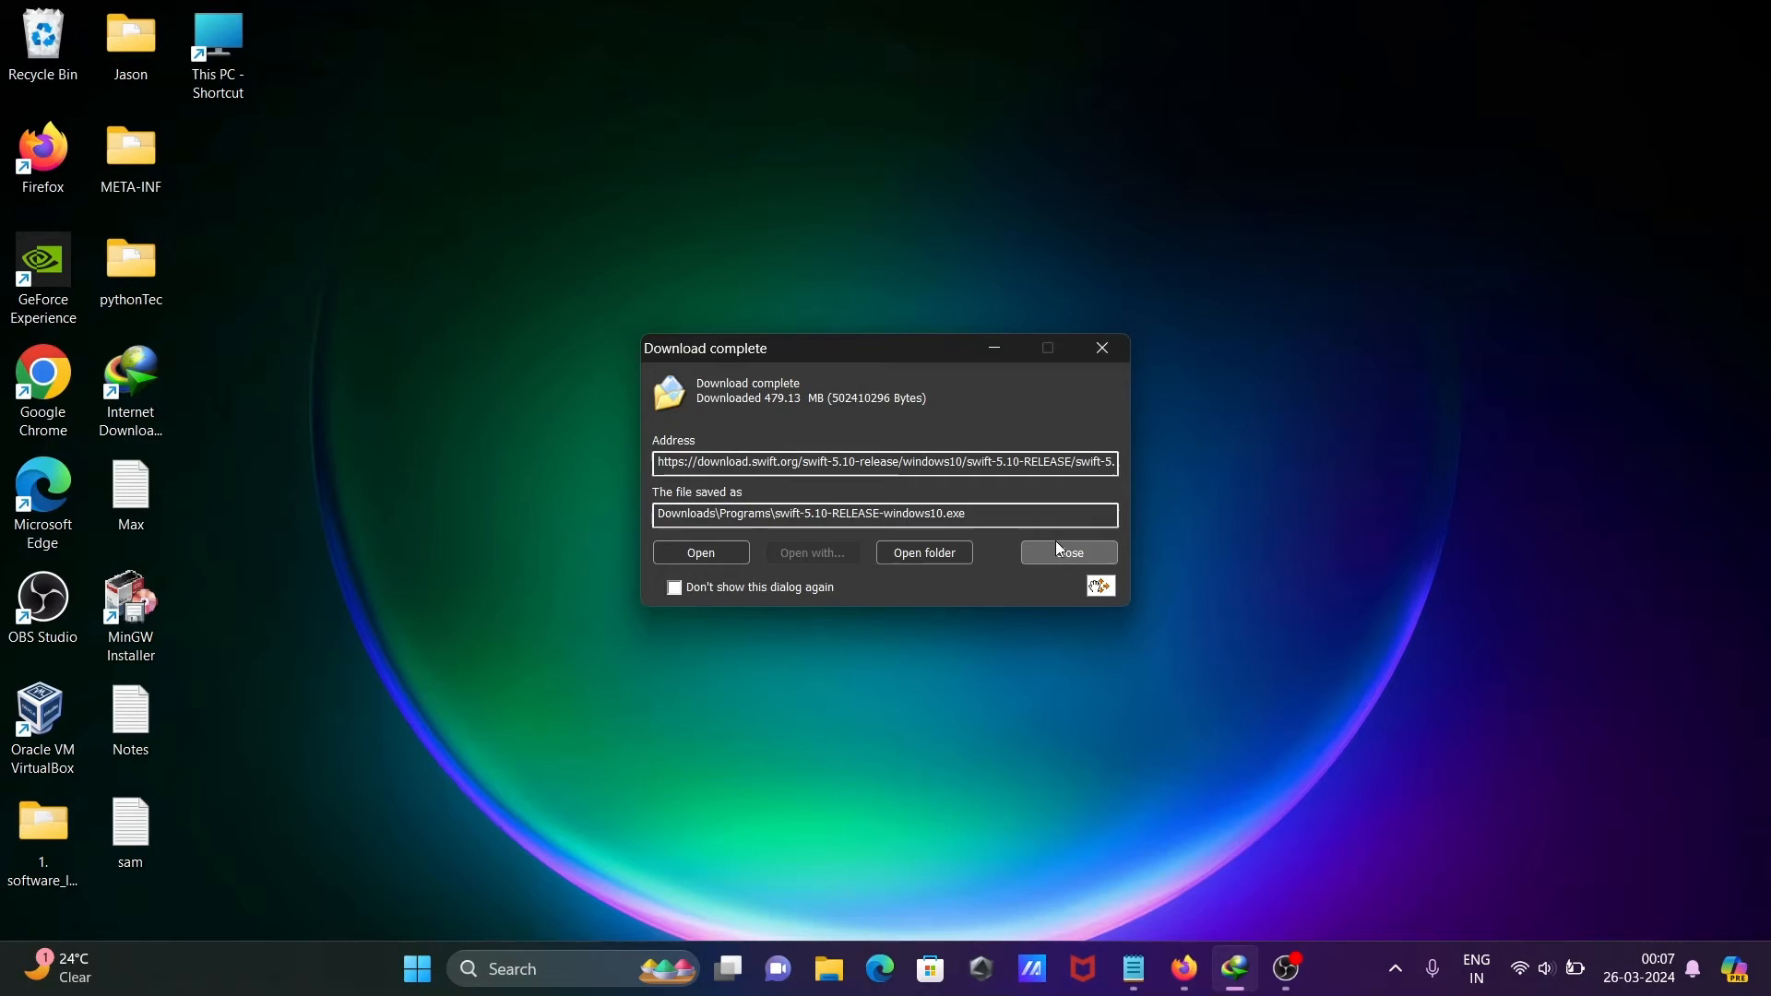
# Dismiss the IDM notice and launch swift-5.10-RELEASE-windows10 from Downloads > Programs
pyautogui.click(1065, 553)
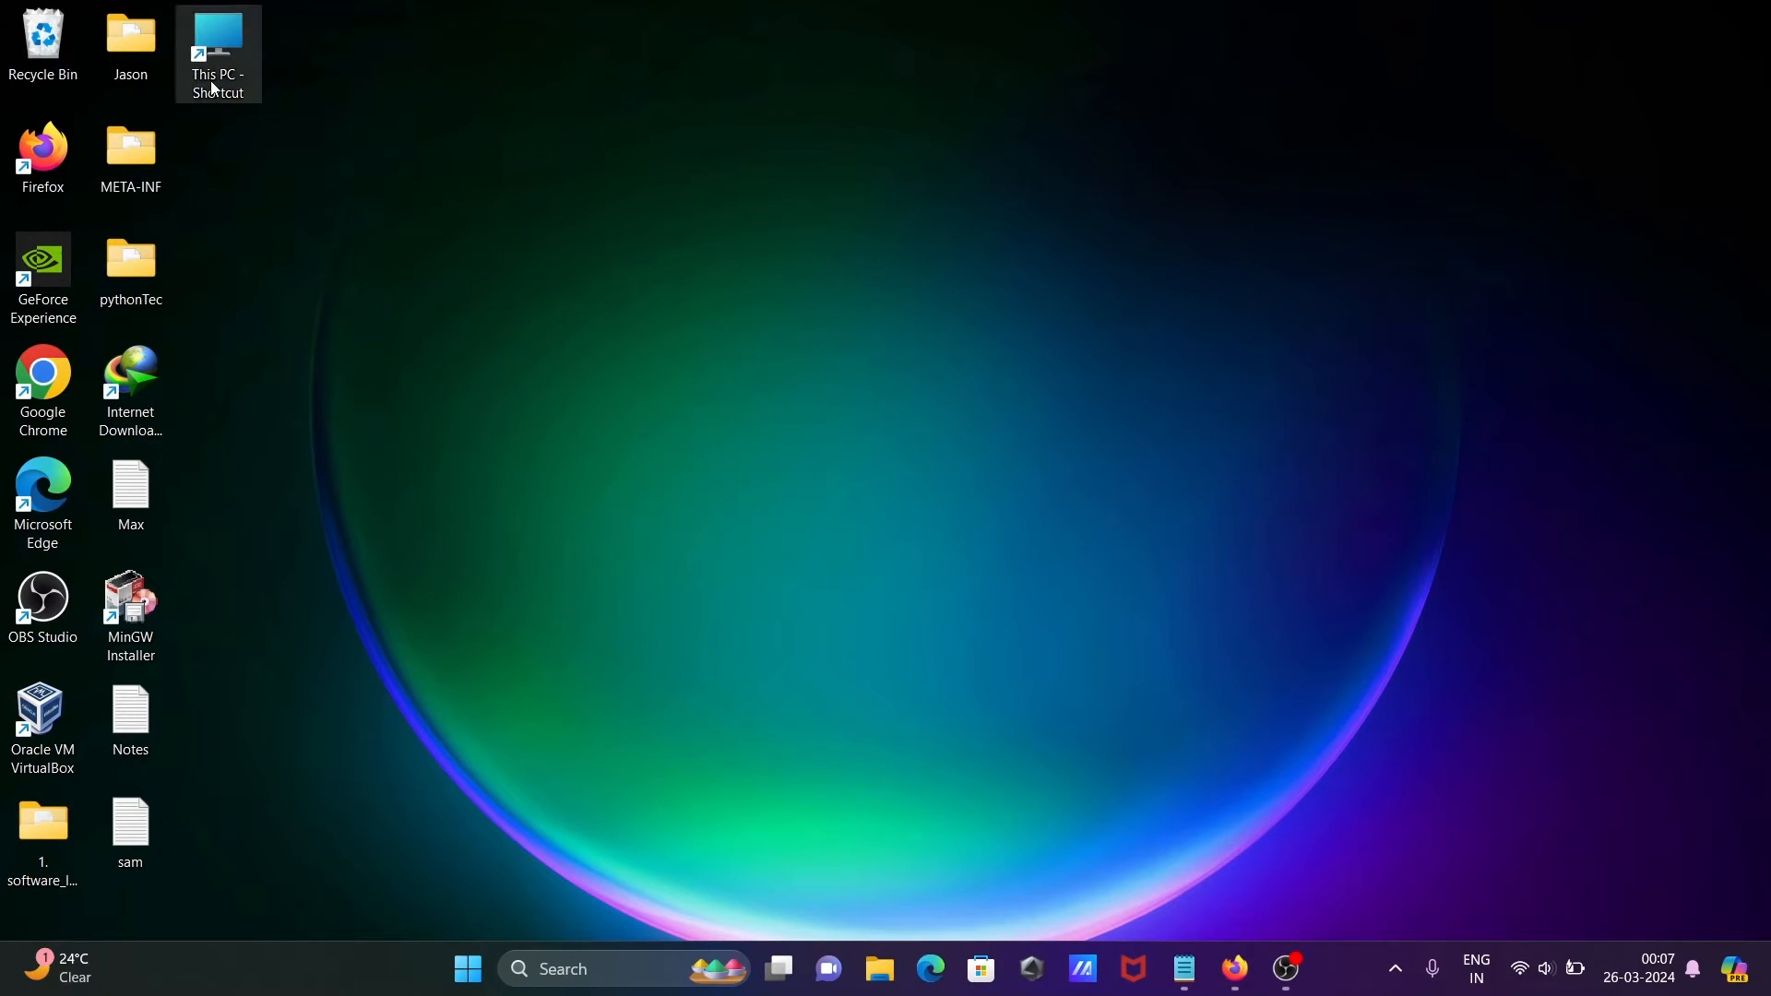
pyautogui.doubleClick(217, 45)
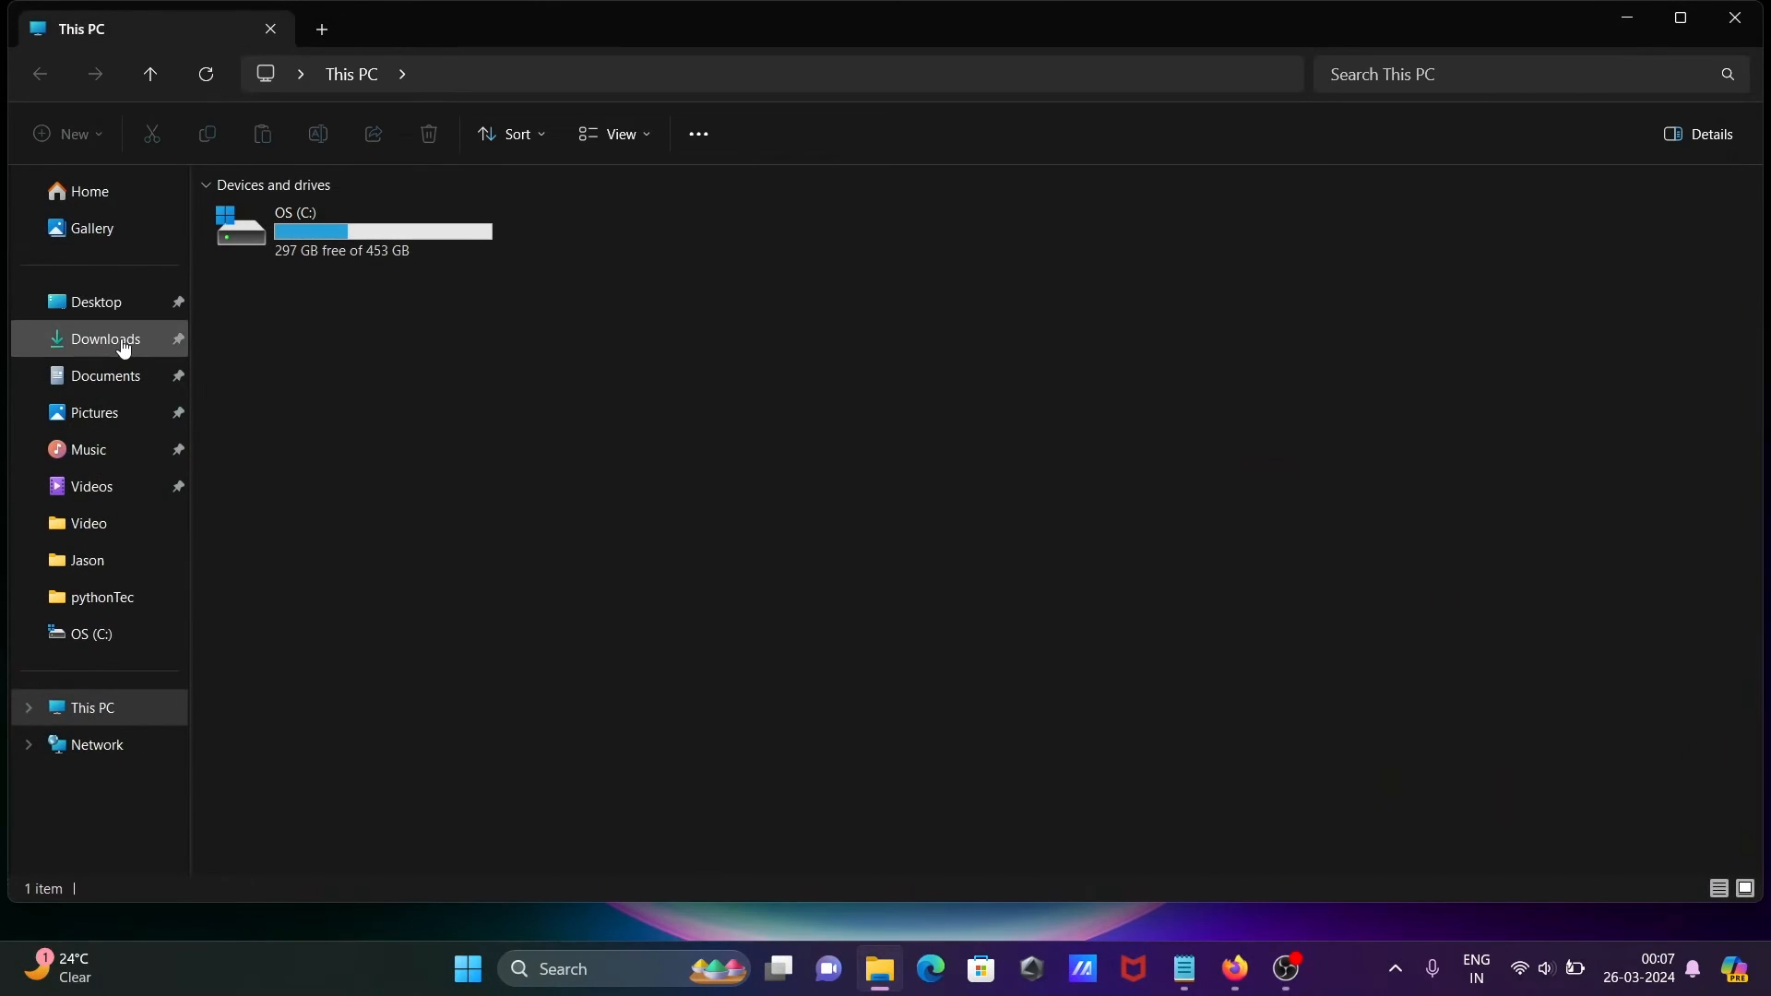
pyautogui.click(104, 339)
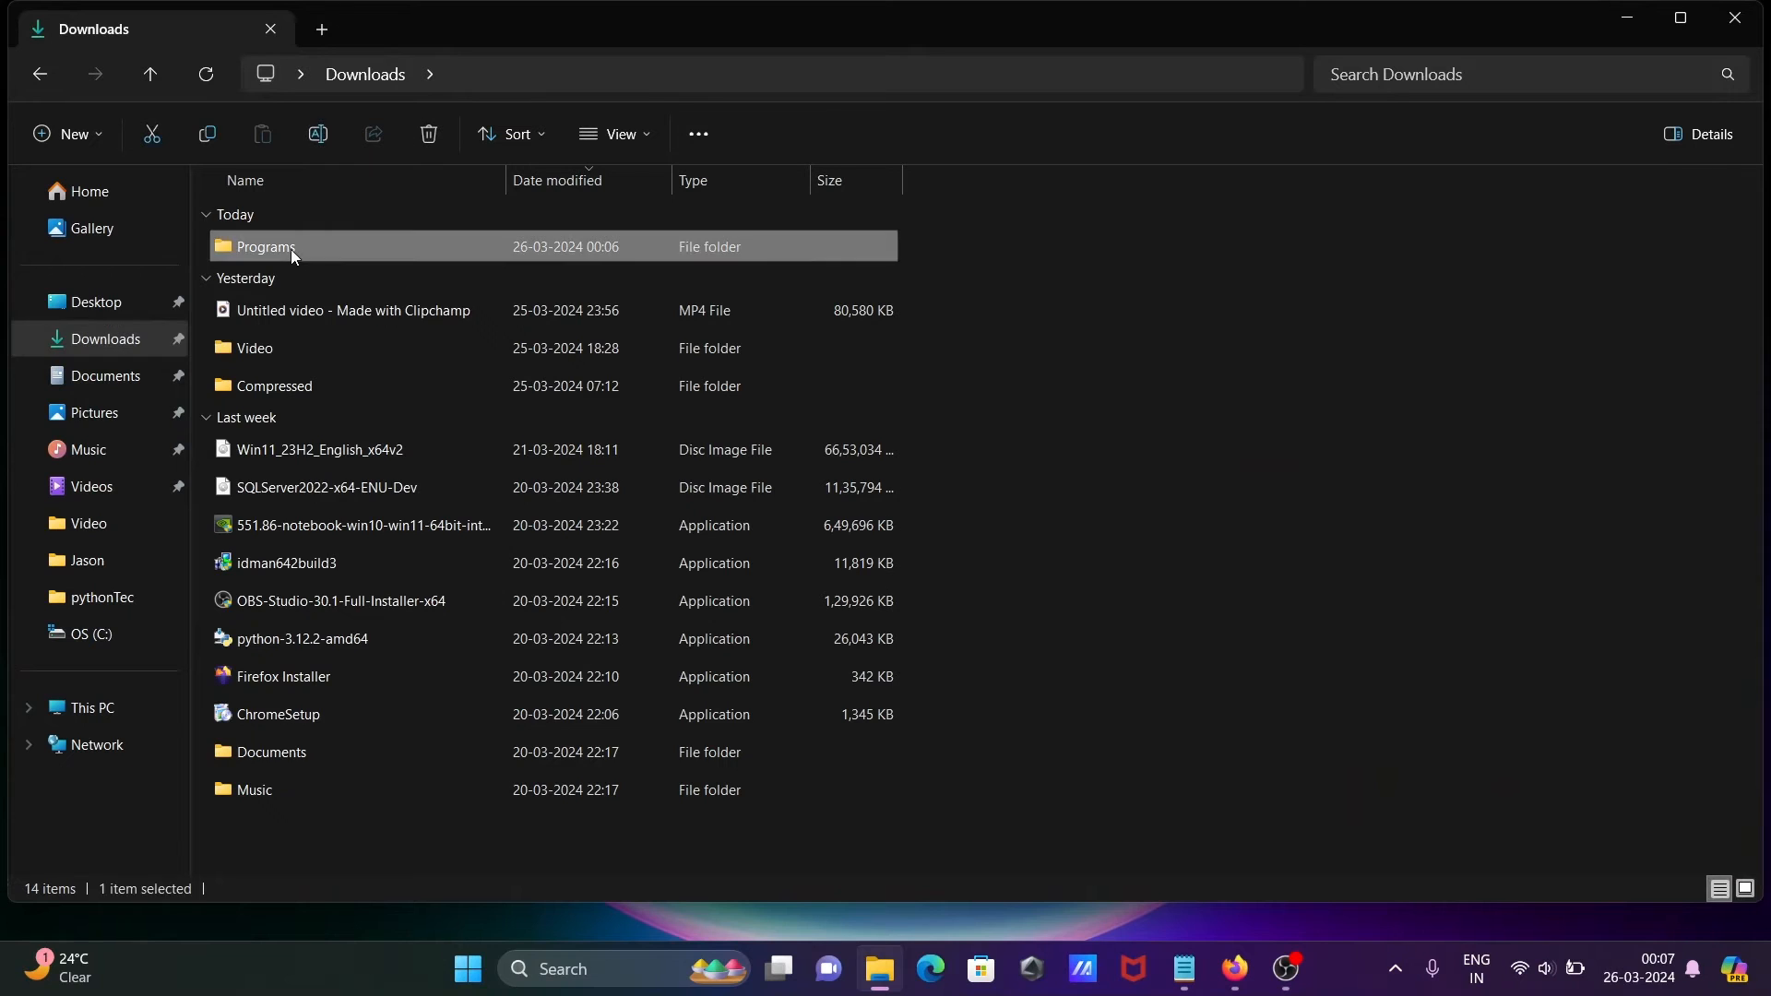
pyautogui.doubleClick(266, 246)
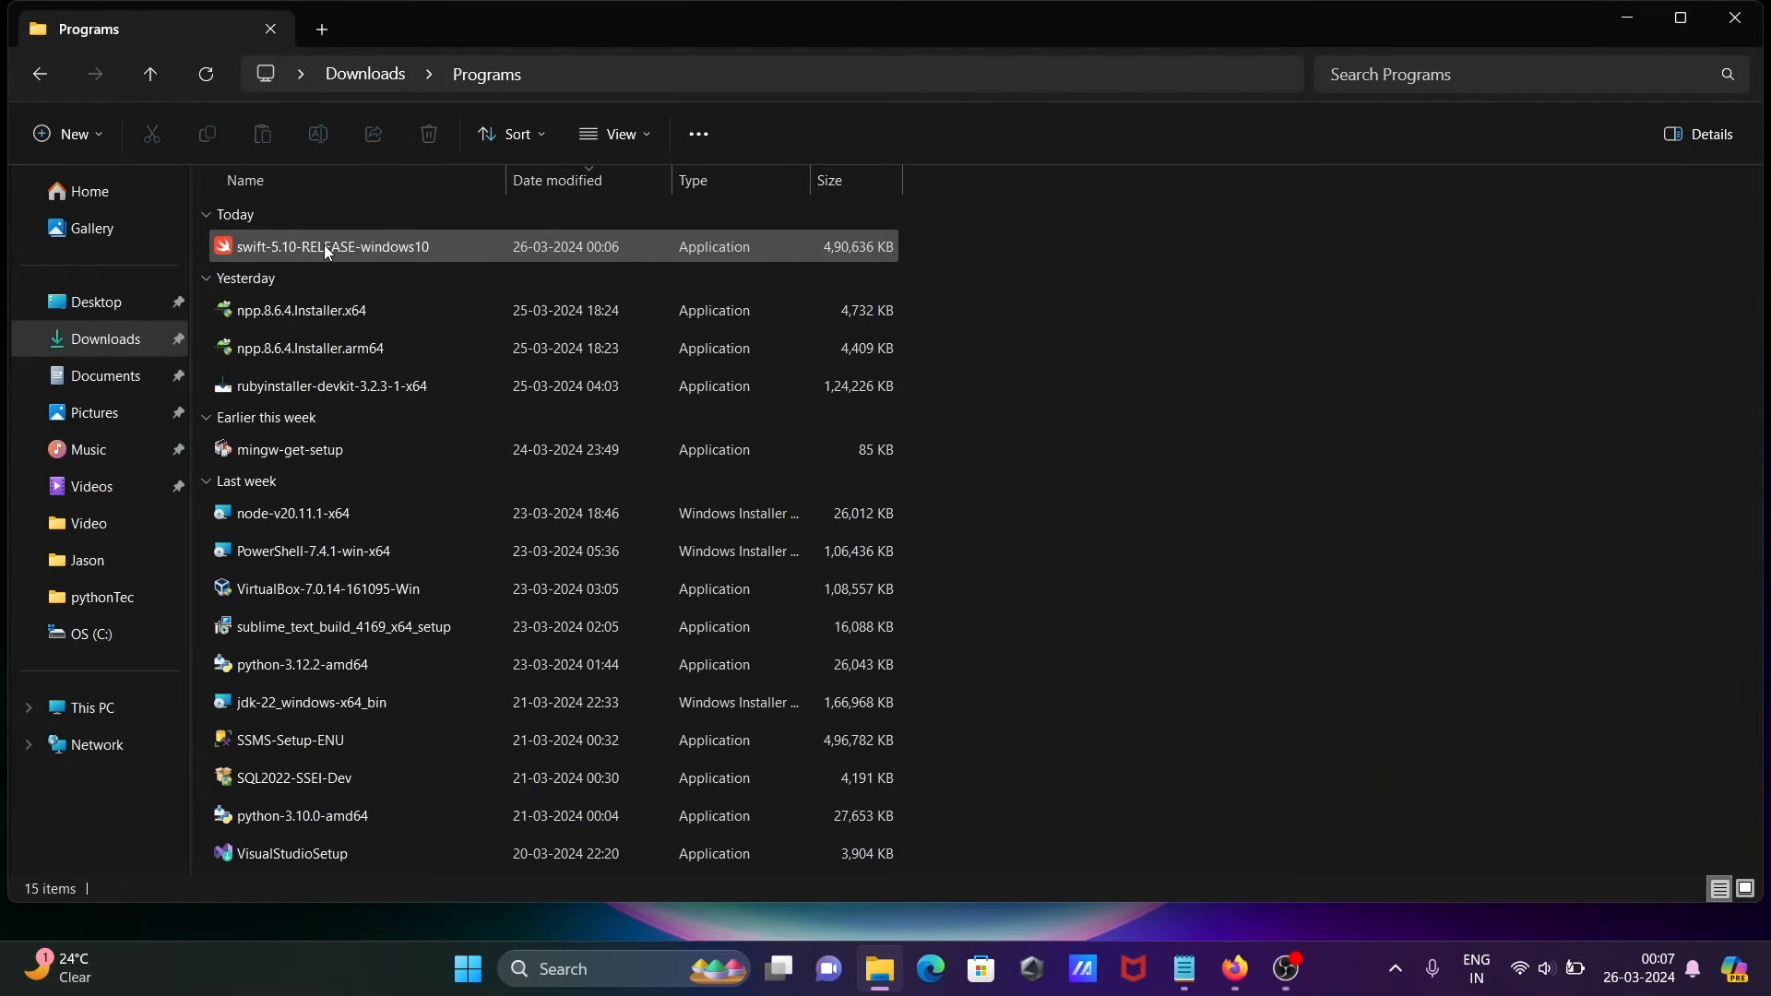
pyautogui.click(333, 246)
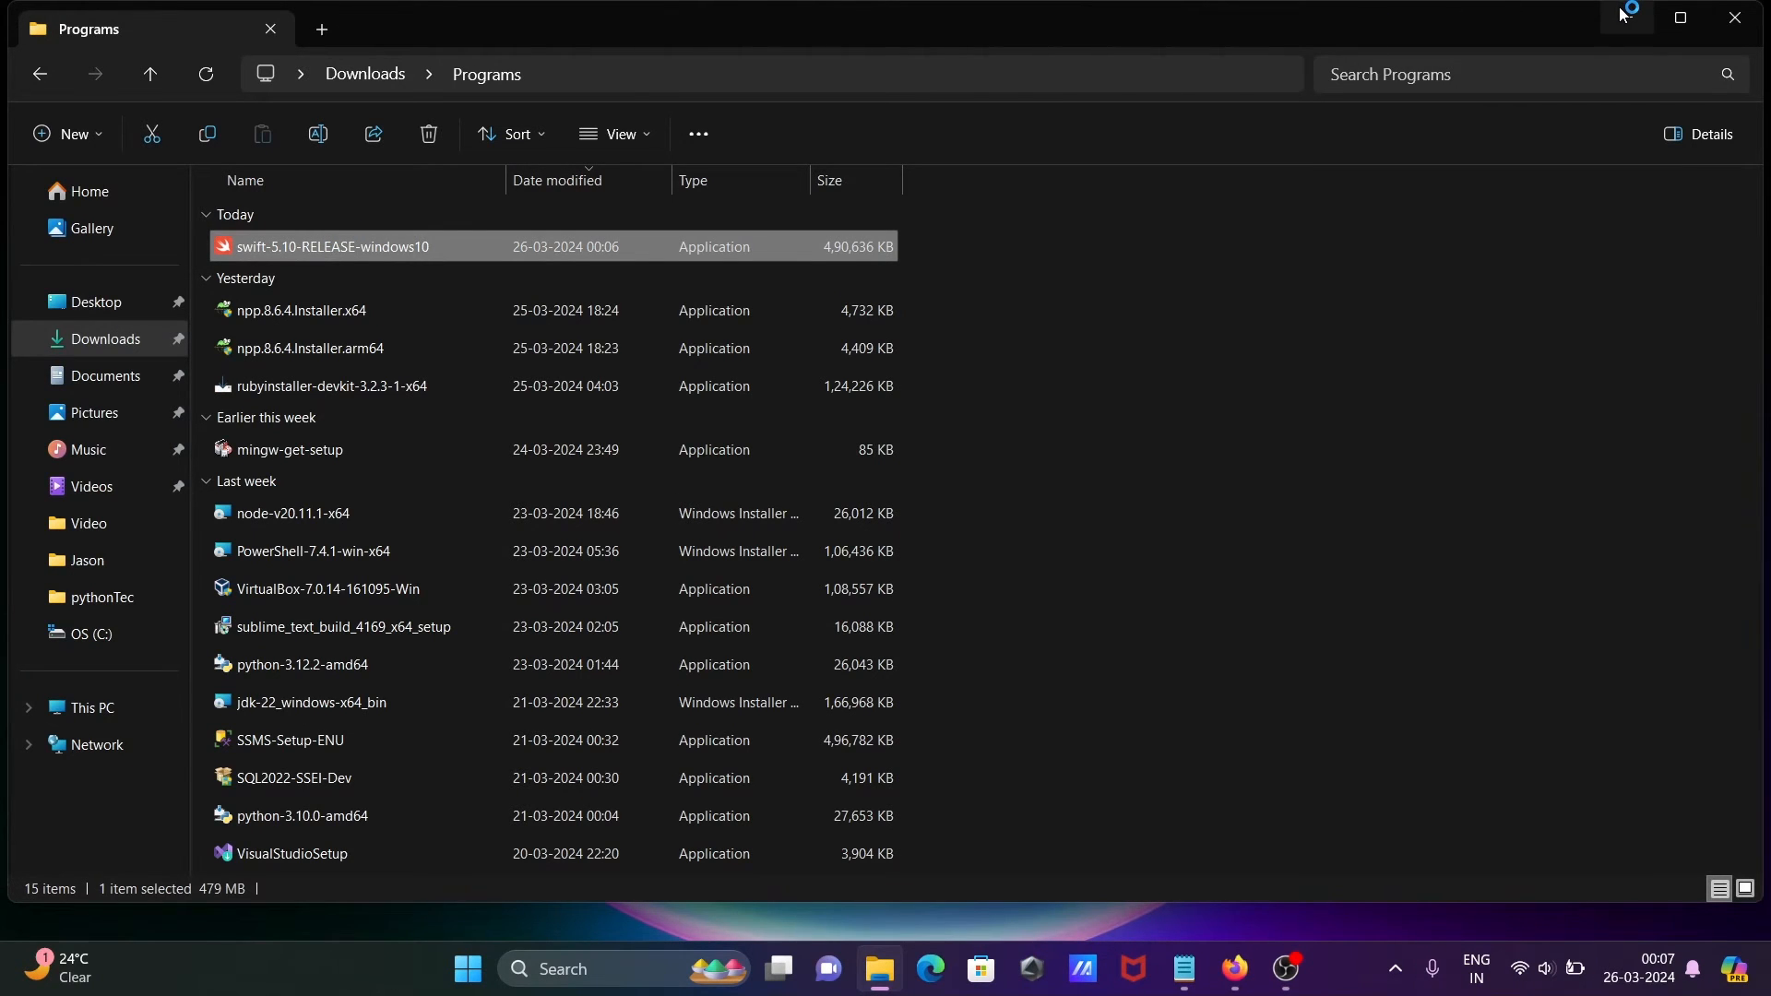
pyautogui.doubleClick(332, 246)
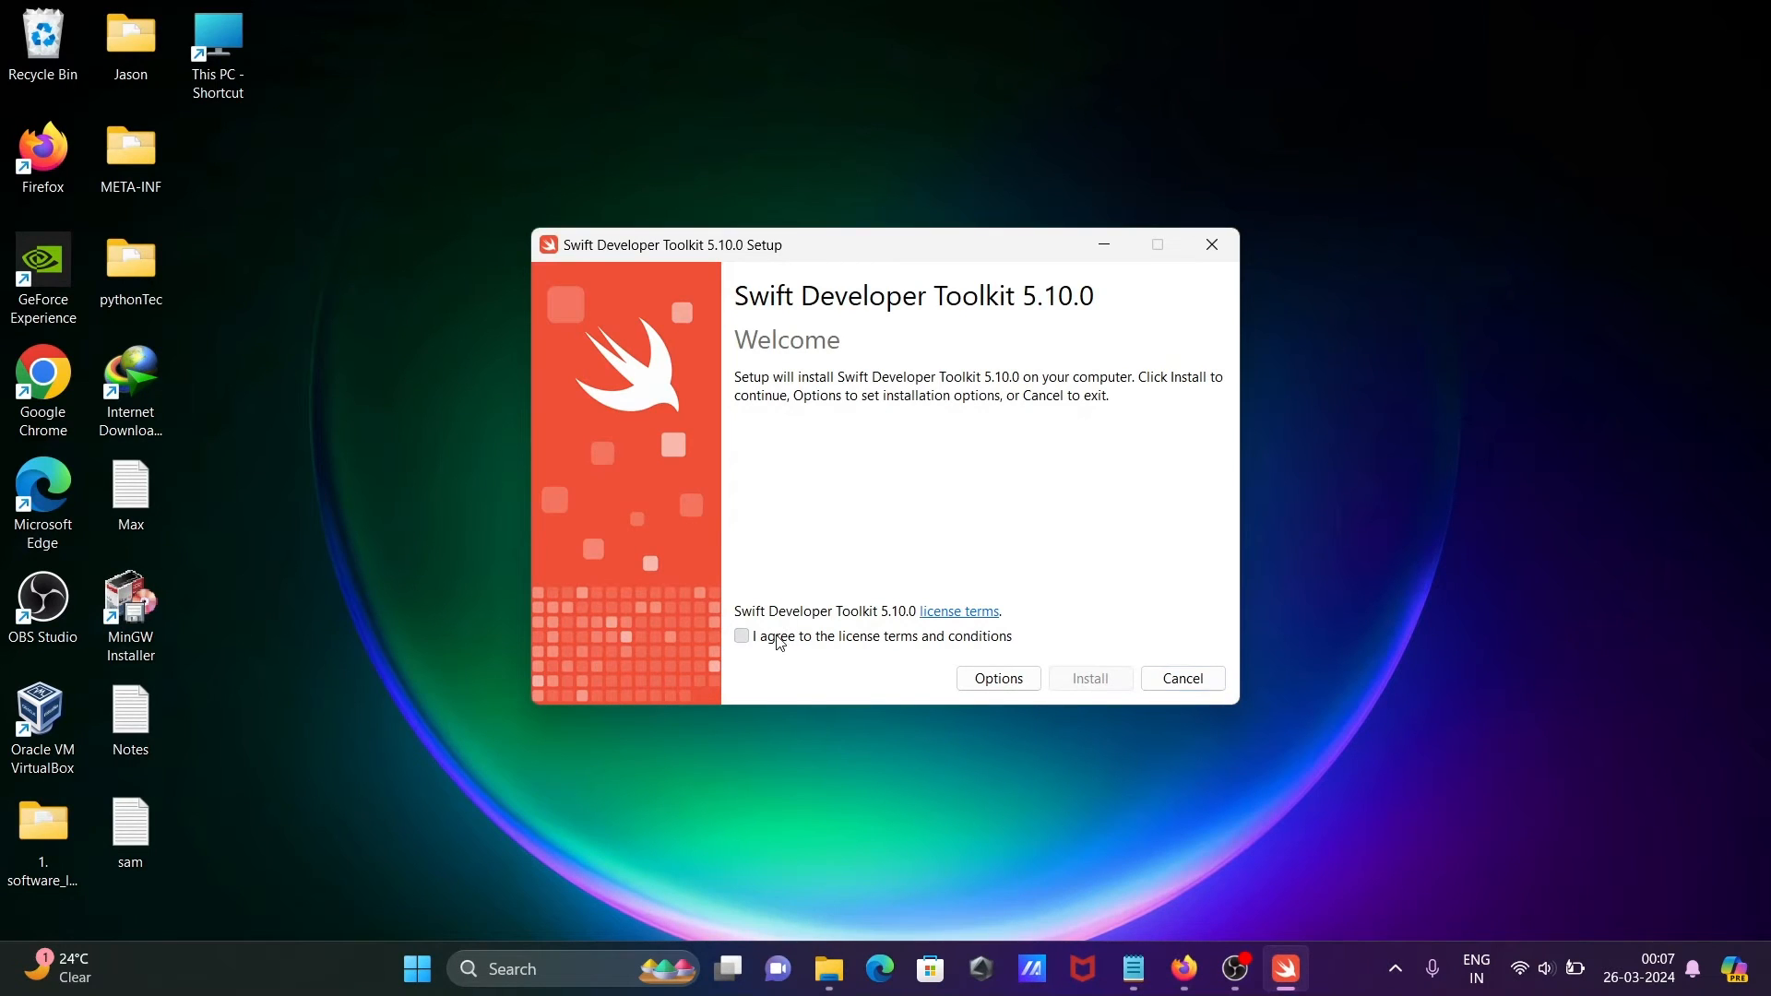
# Accept the license terms, install Swift Developer Toolkit 5.10.0, and close setup once finished
pyautogui.click(741, 636)
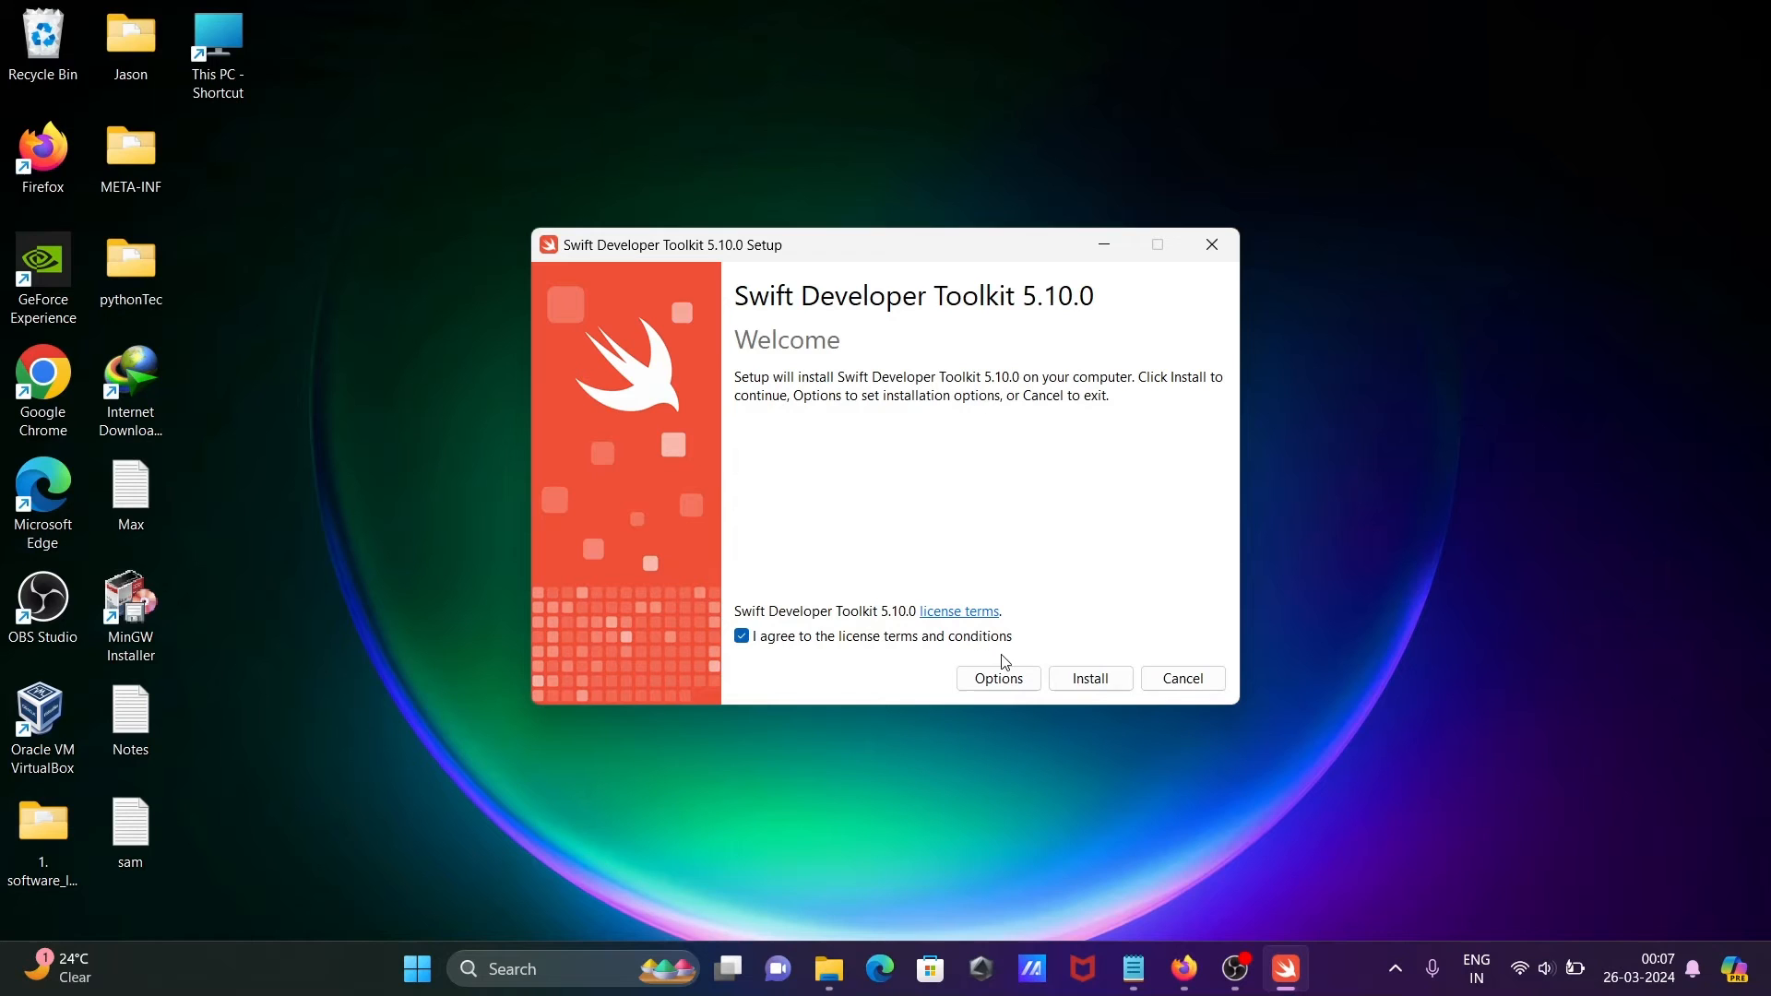
pyautogui.click(1089, 678)
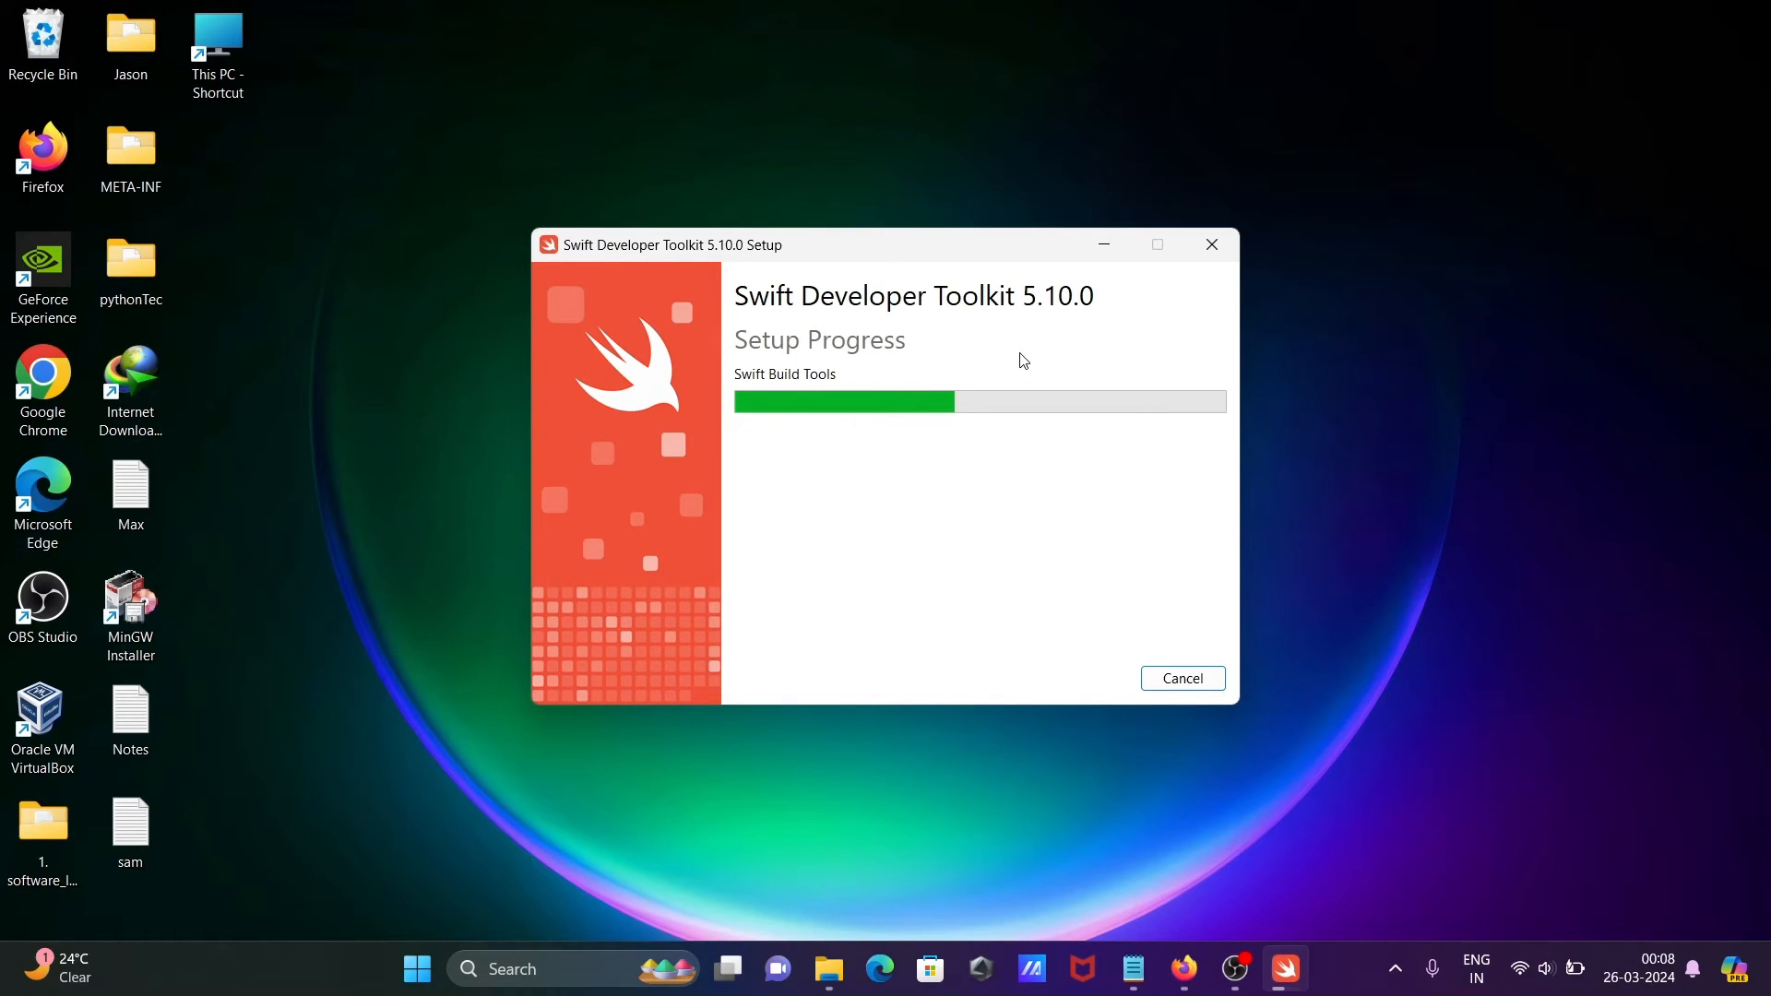
pyautogui.moveTo(754, 500)
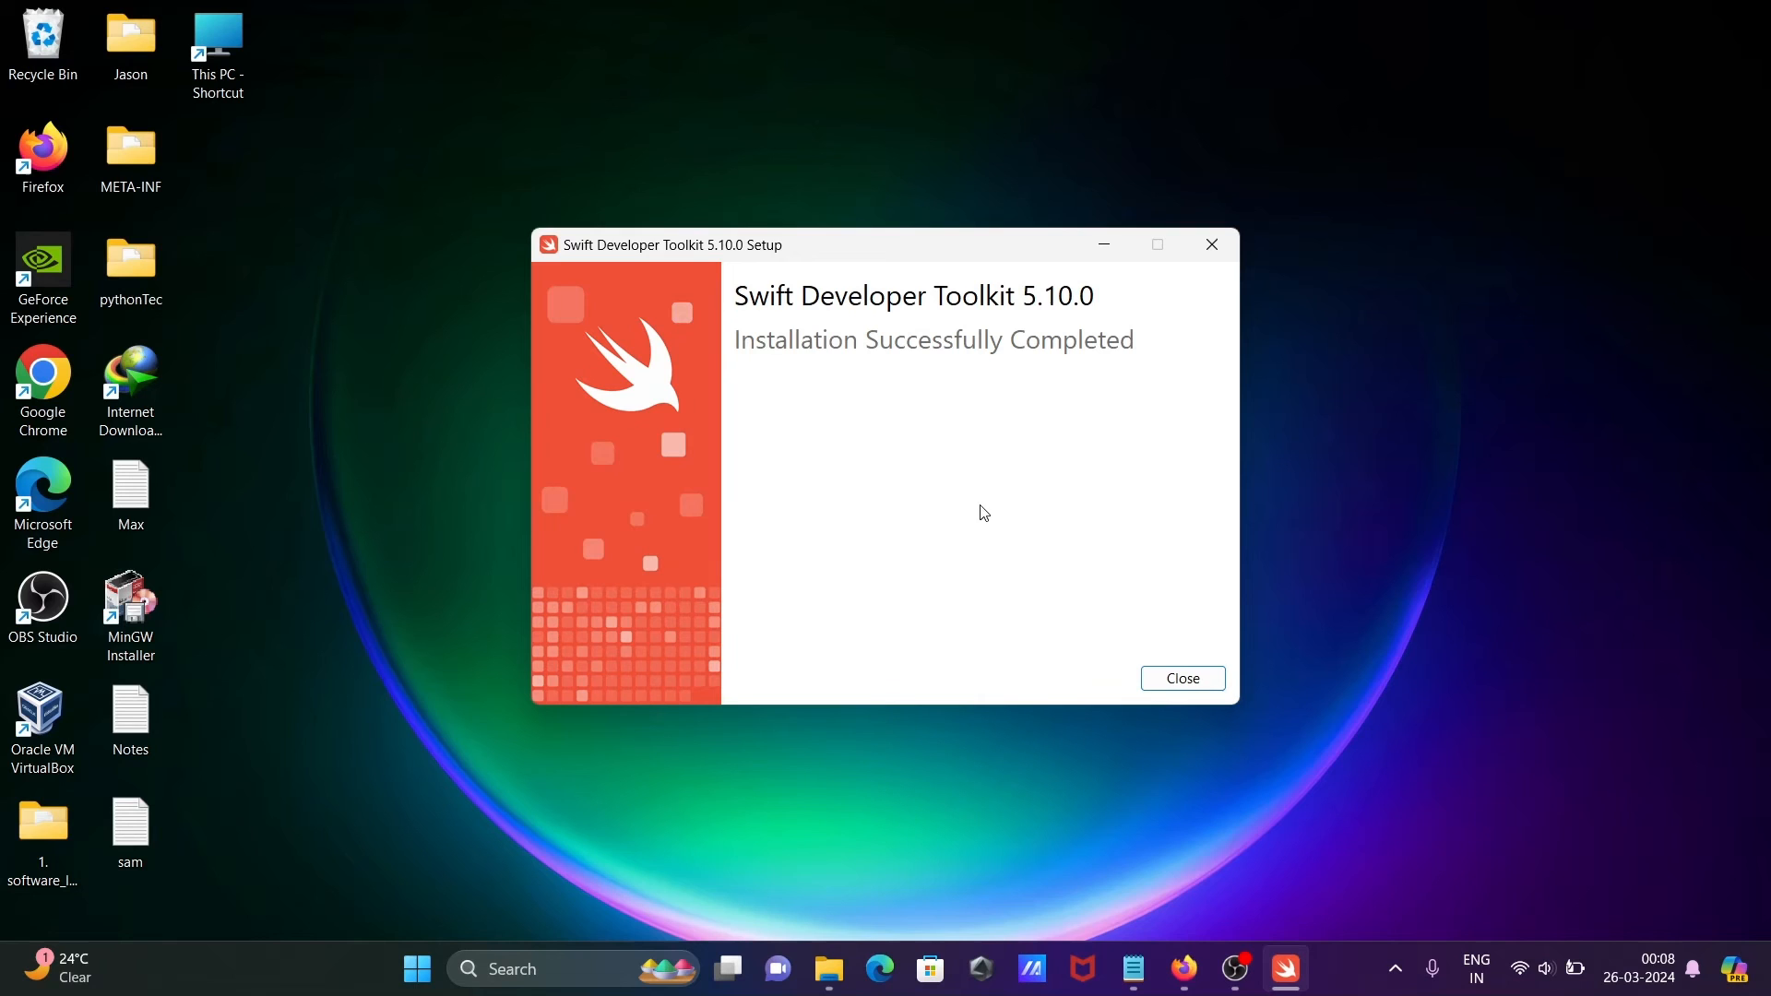
pyautogui.moveTo(819, 305)
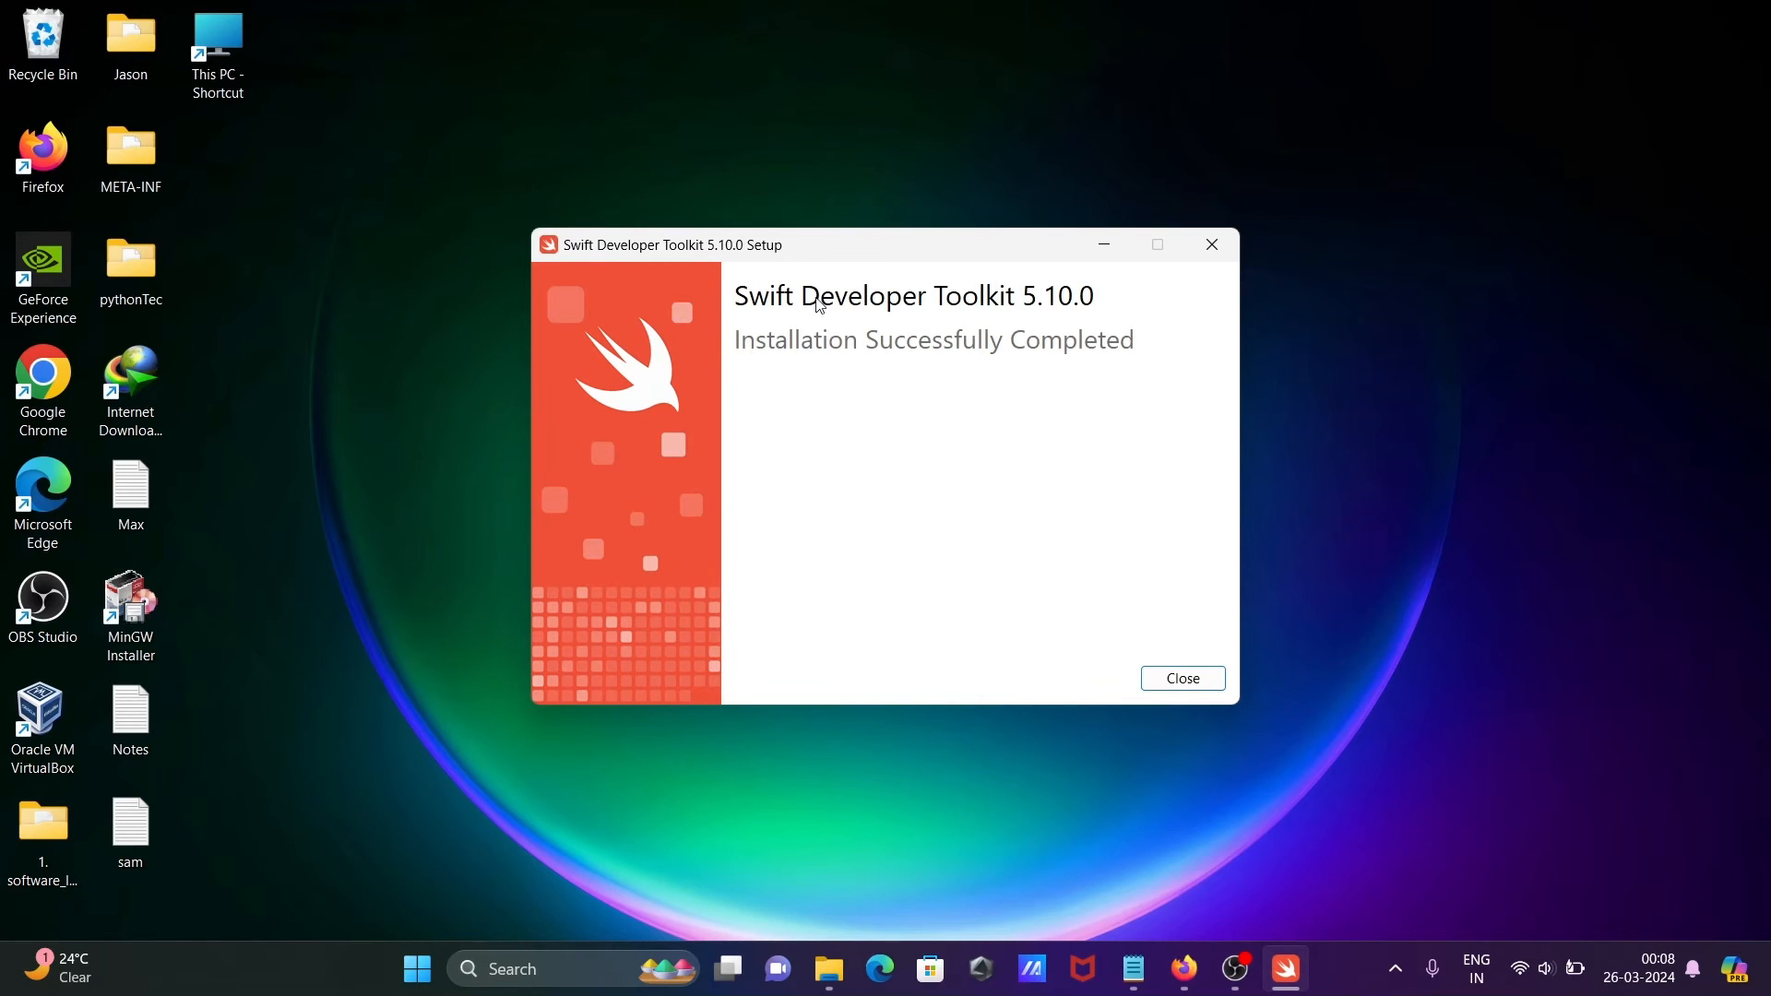
pyautogui.moveTo(992, 377)
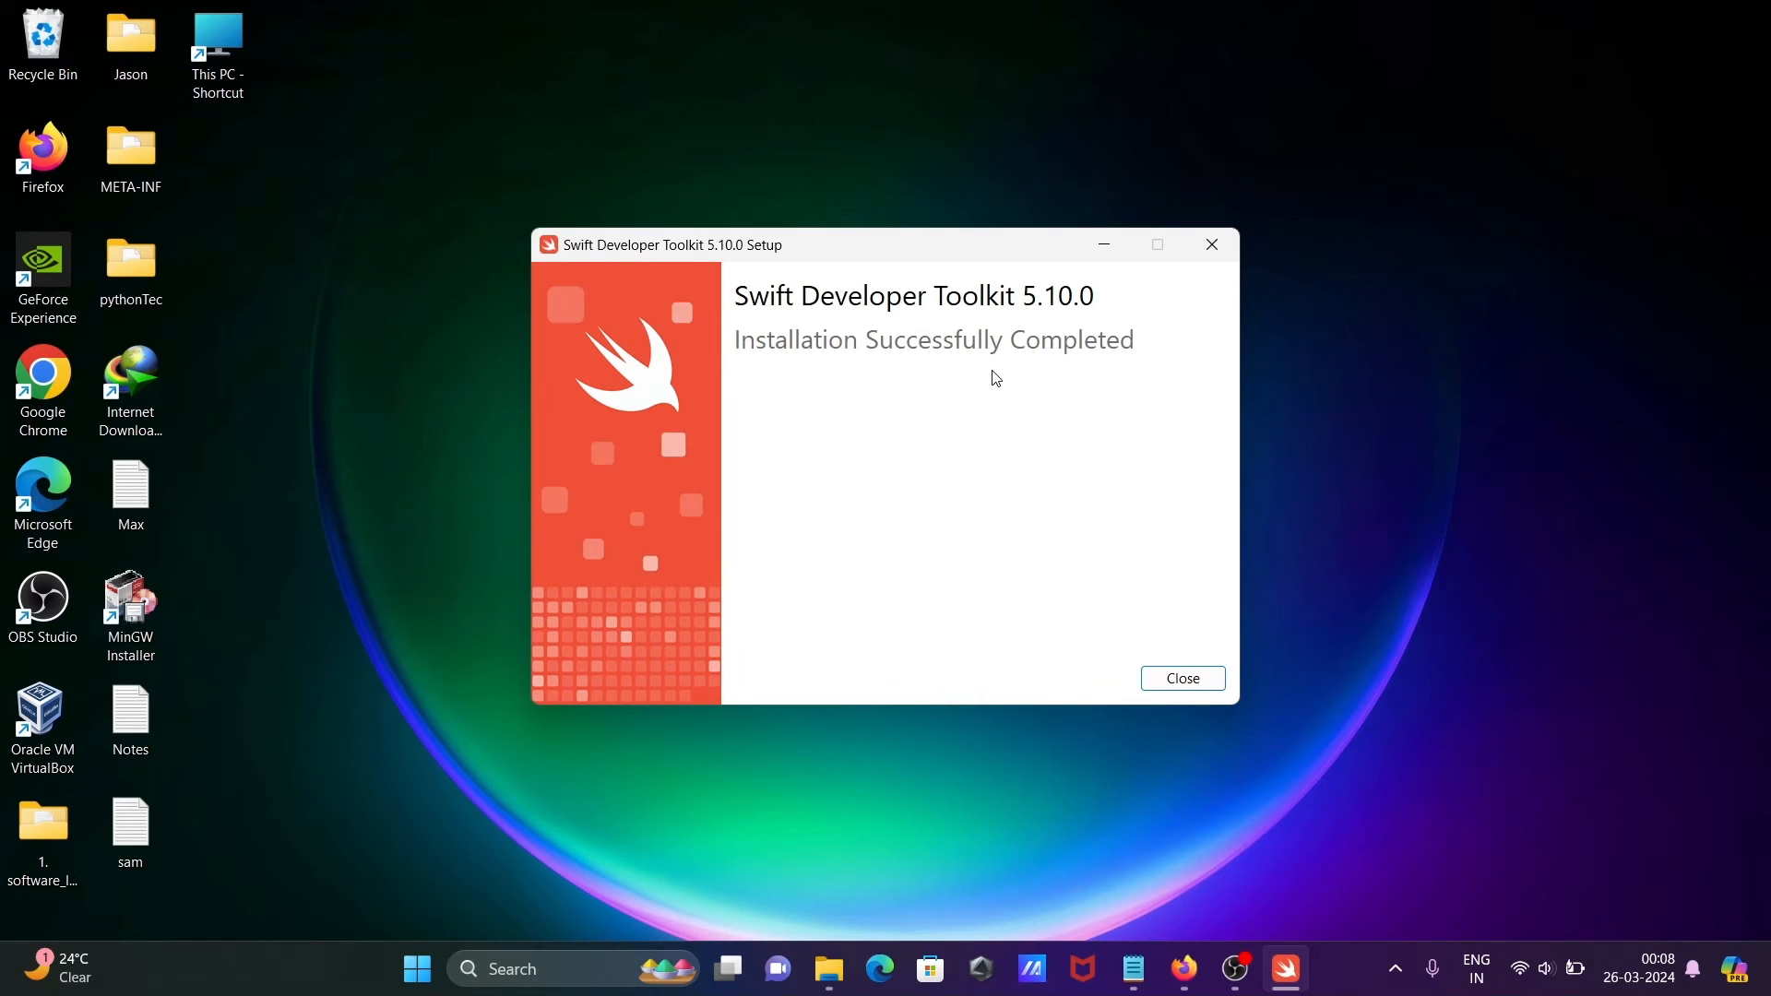
pyautogui.click(1181, 678)
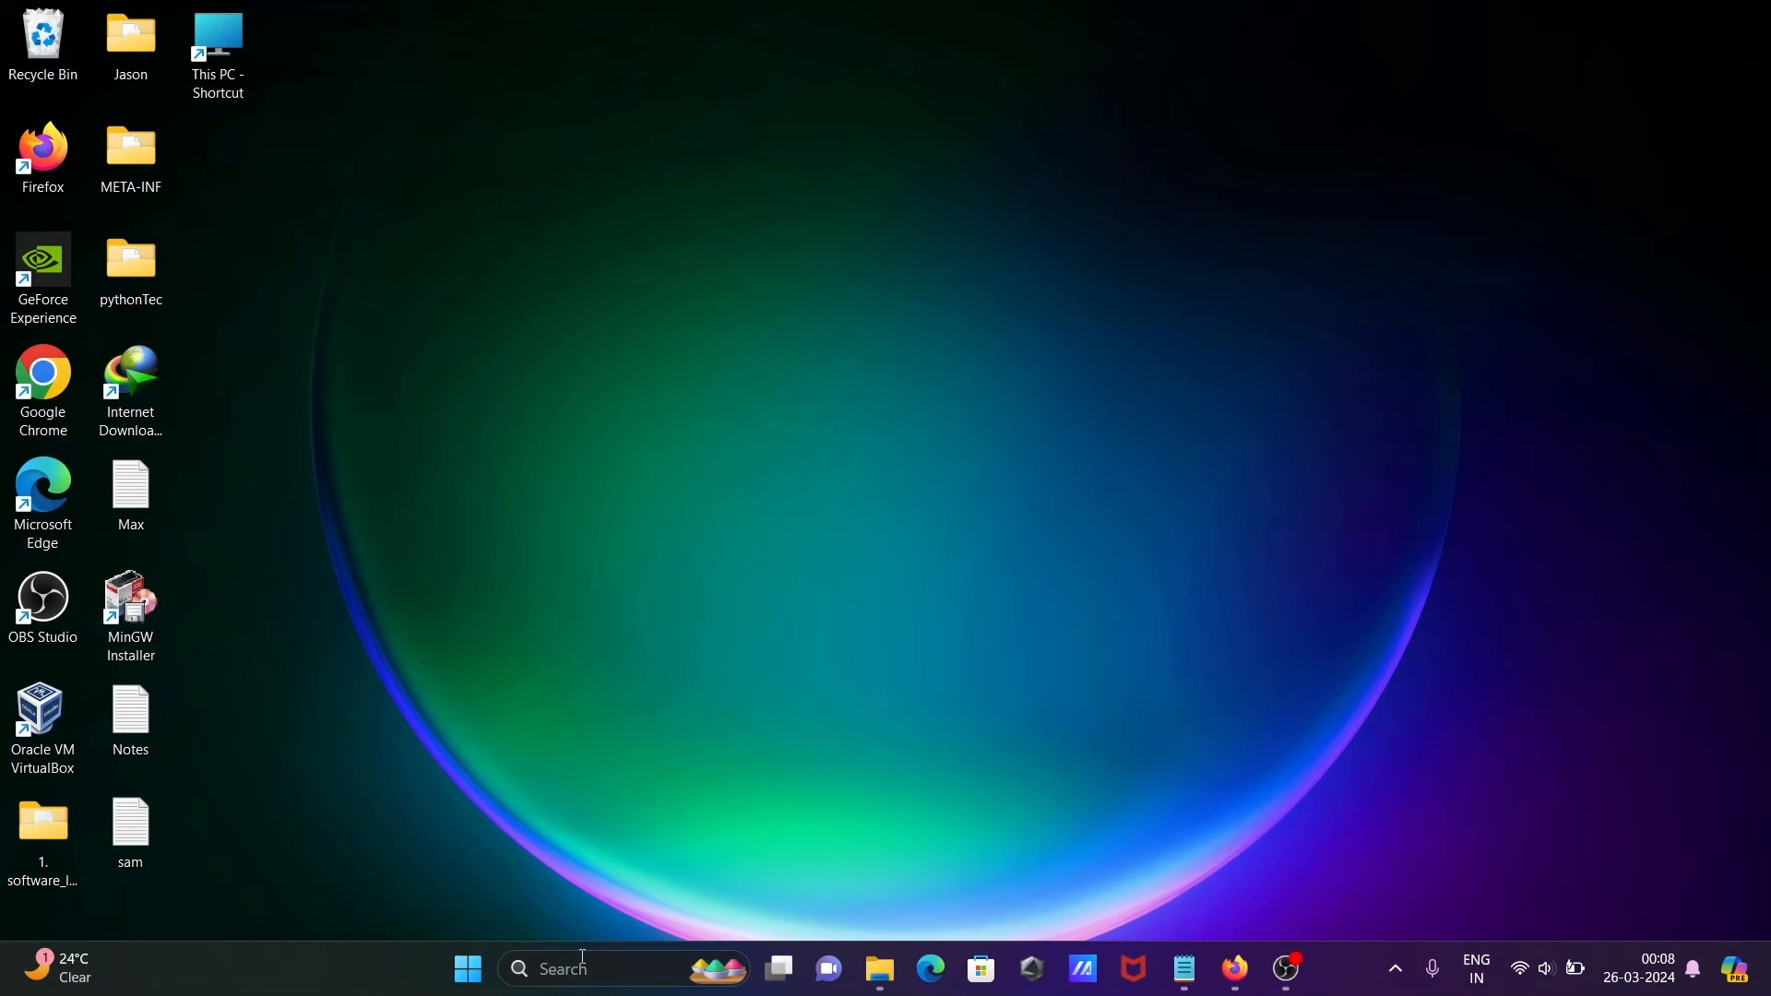
# Open Command Prompt via a cmd search and run 'swift --version'
pyautogui.write('cmd')
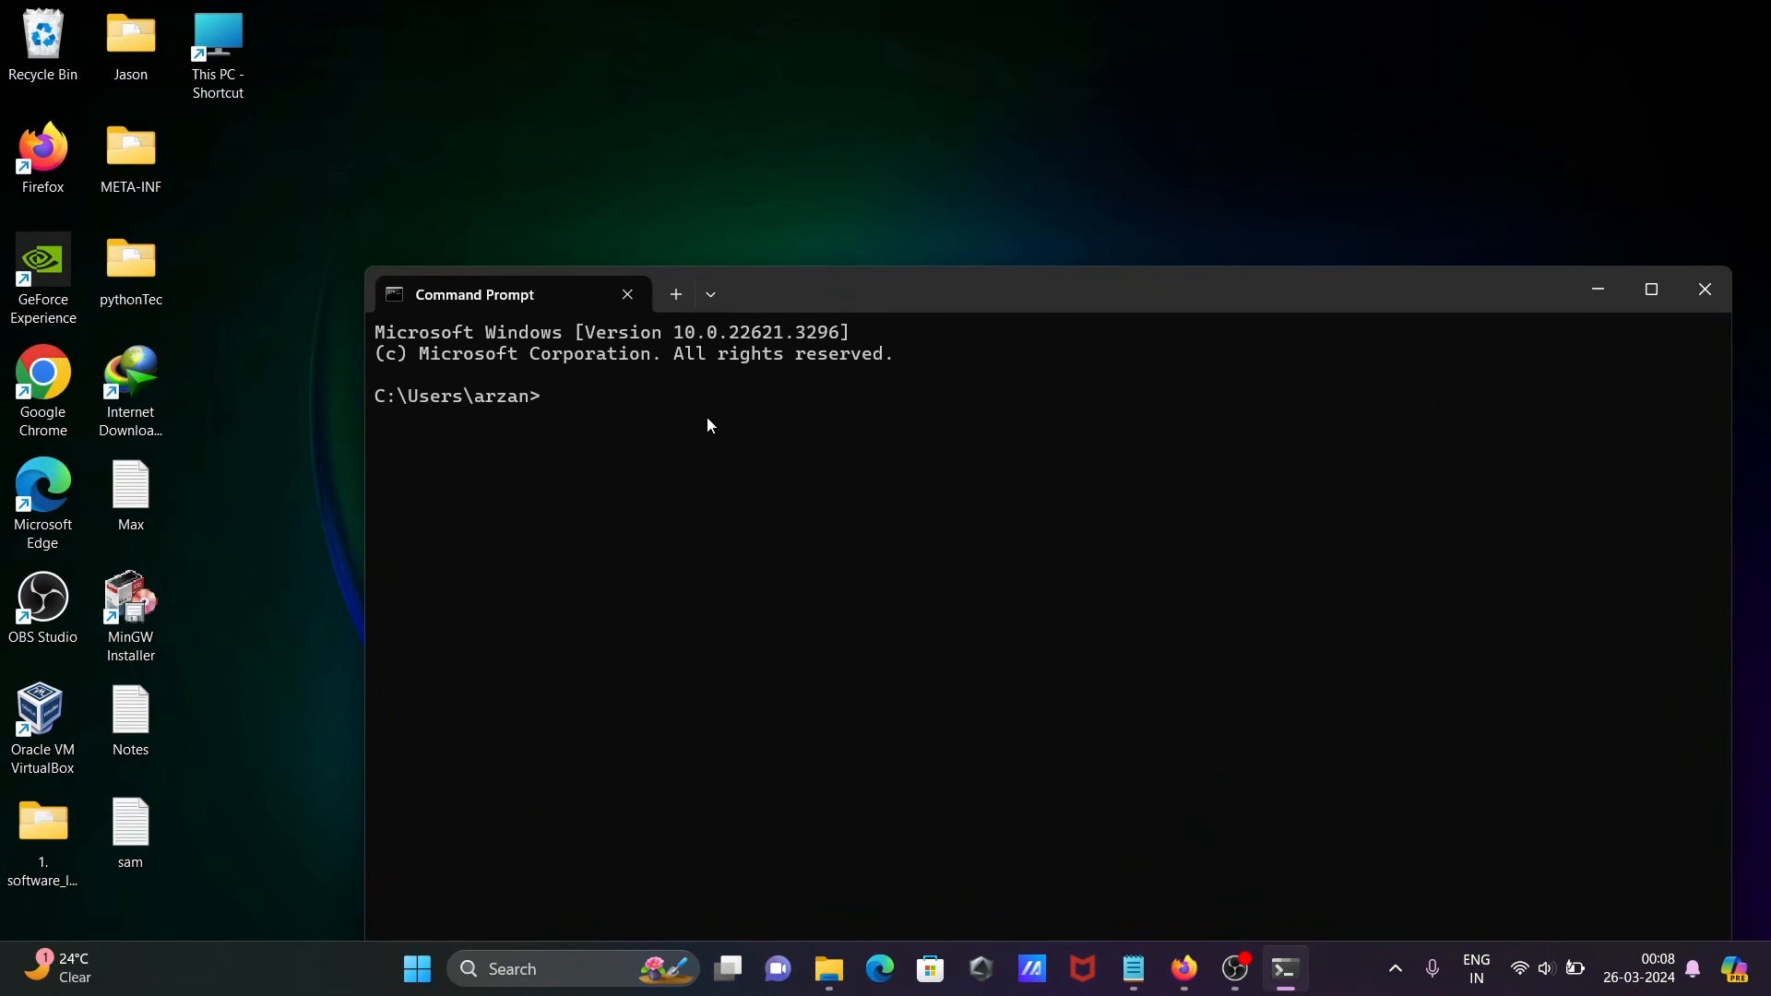
pyautogui.write('swift')
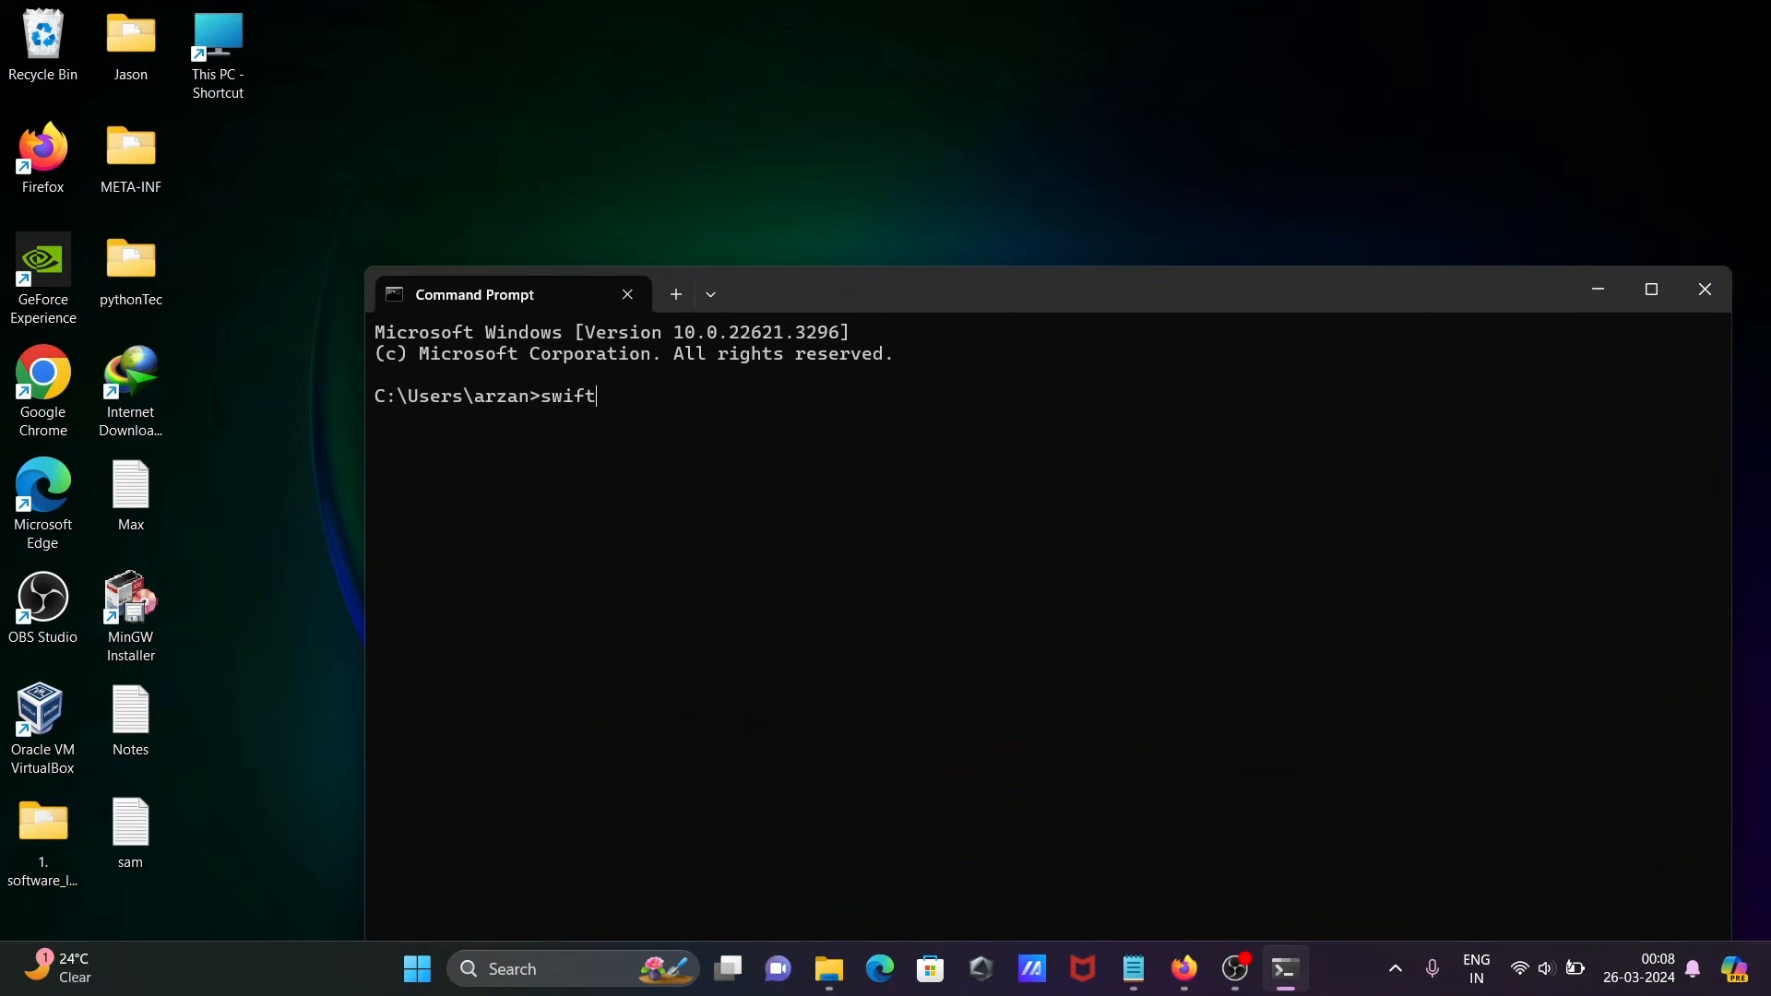
pyautogui.write('--ver')
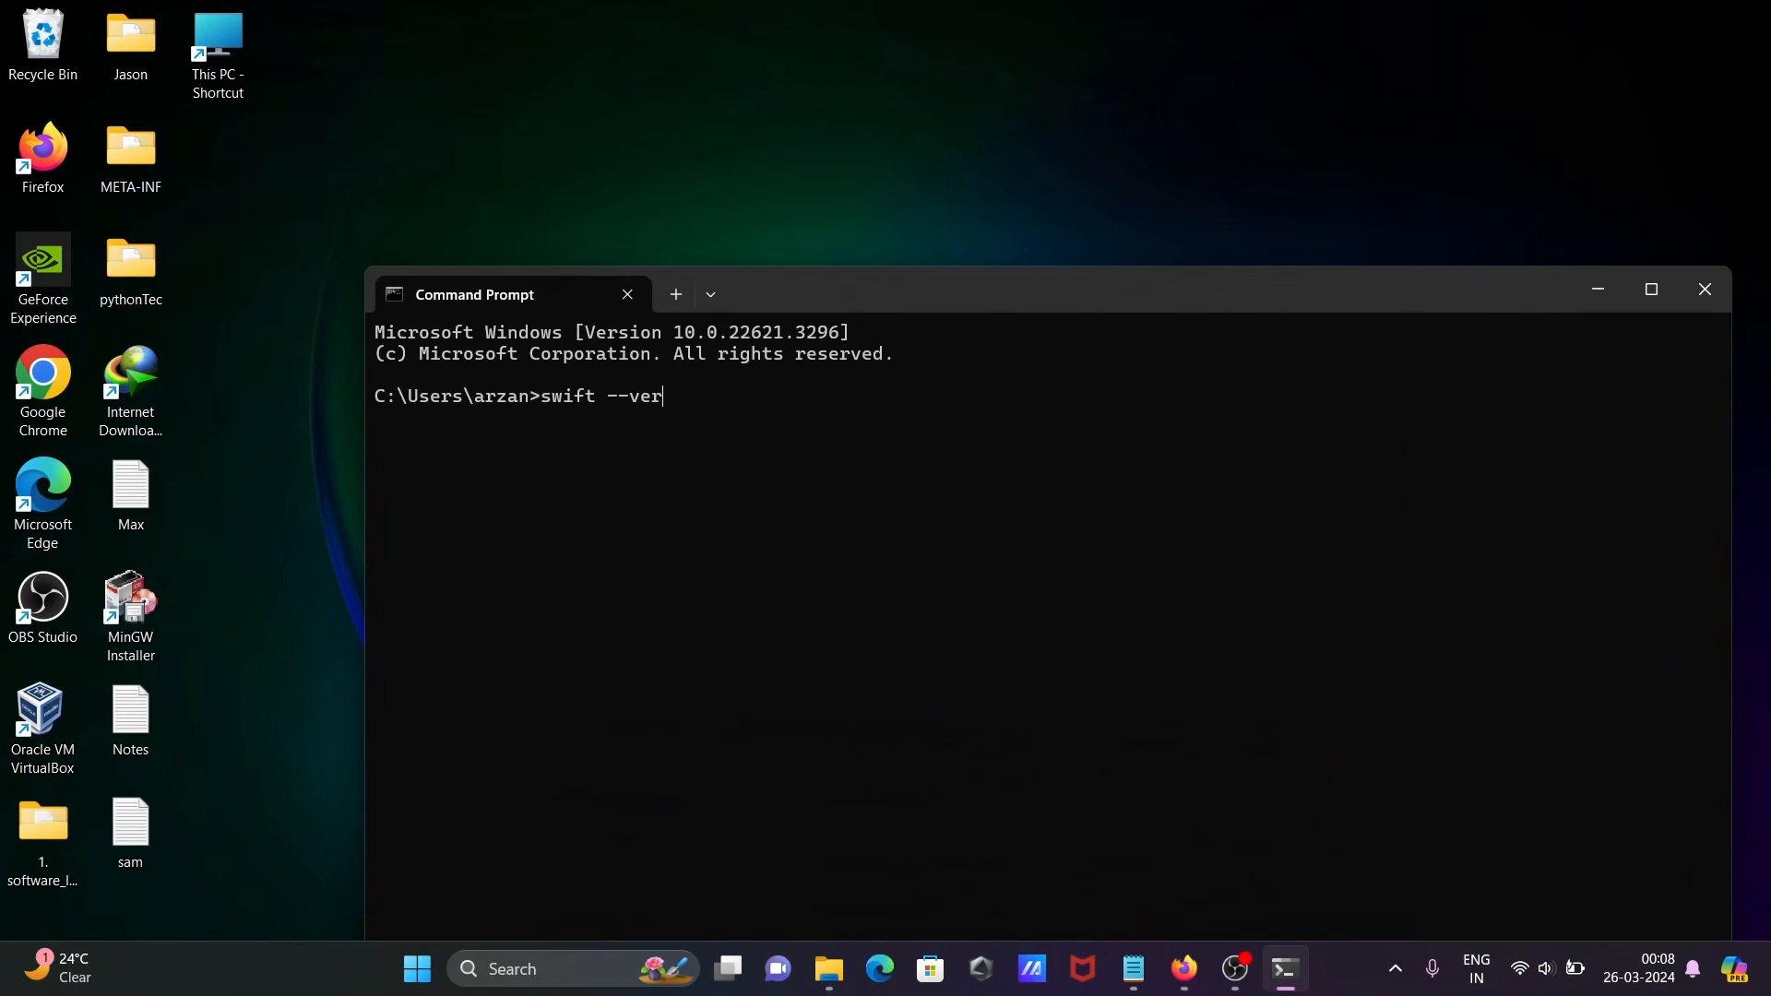
pyautogui.write('sion')
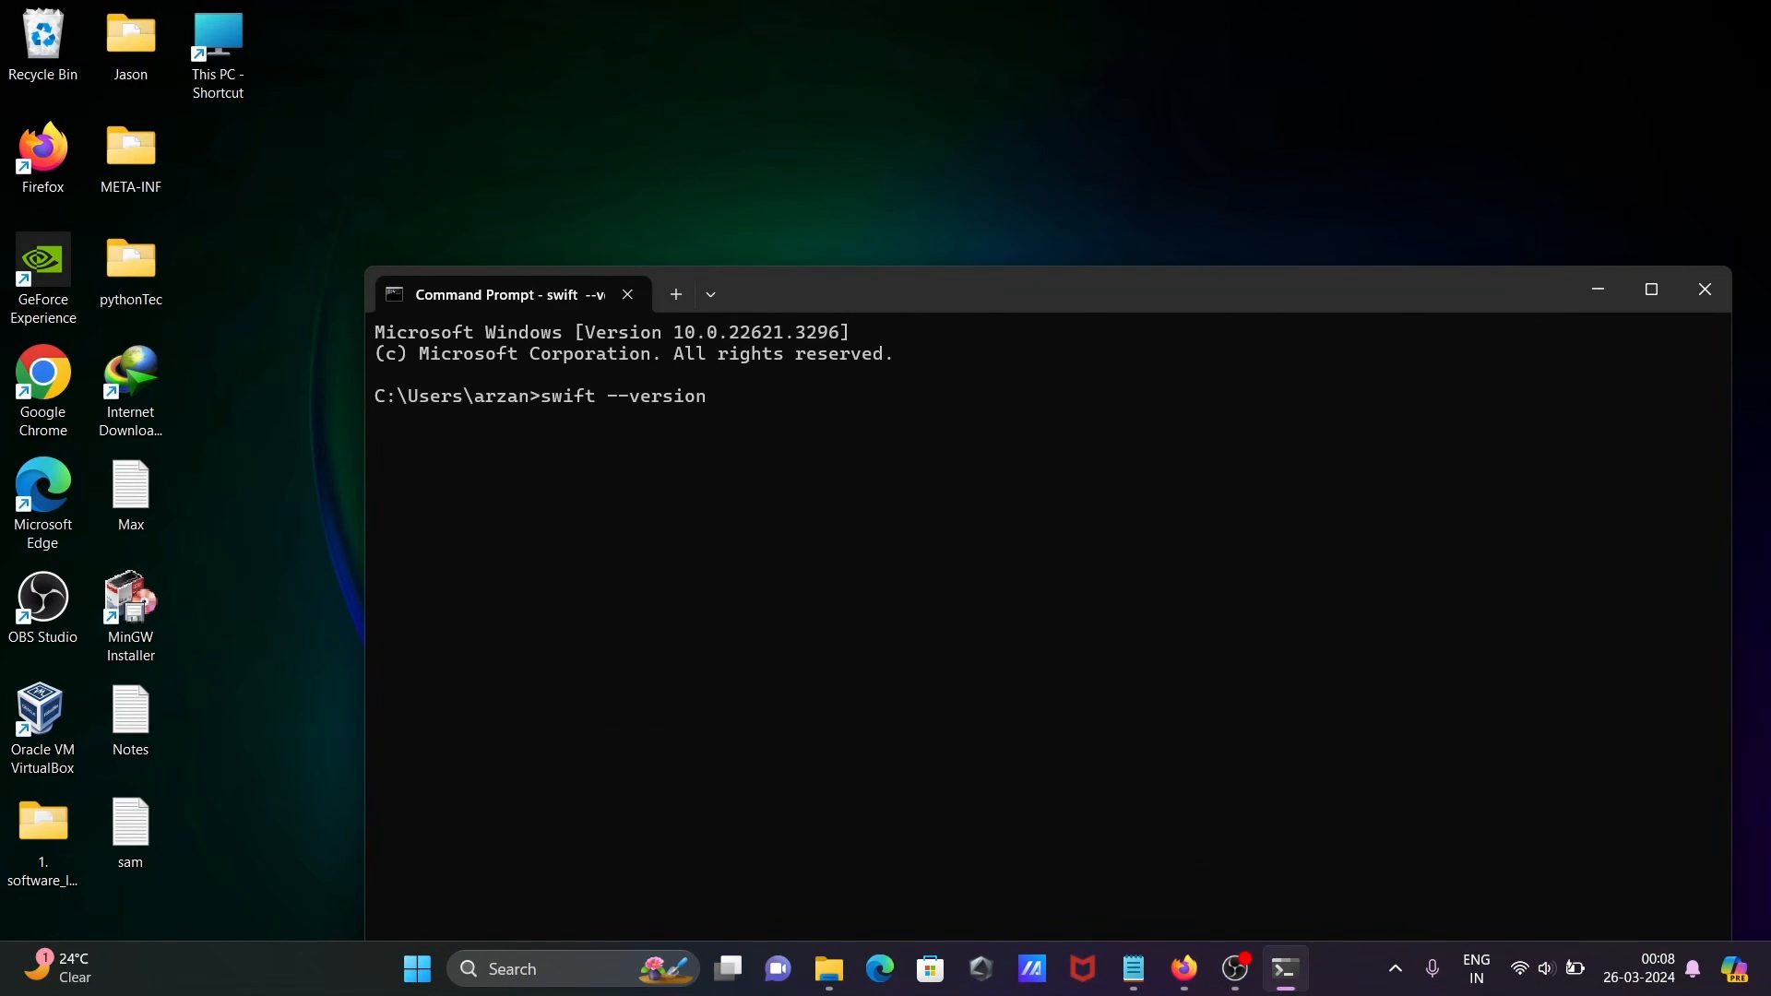
pyautogui.press('Return')
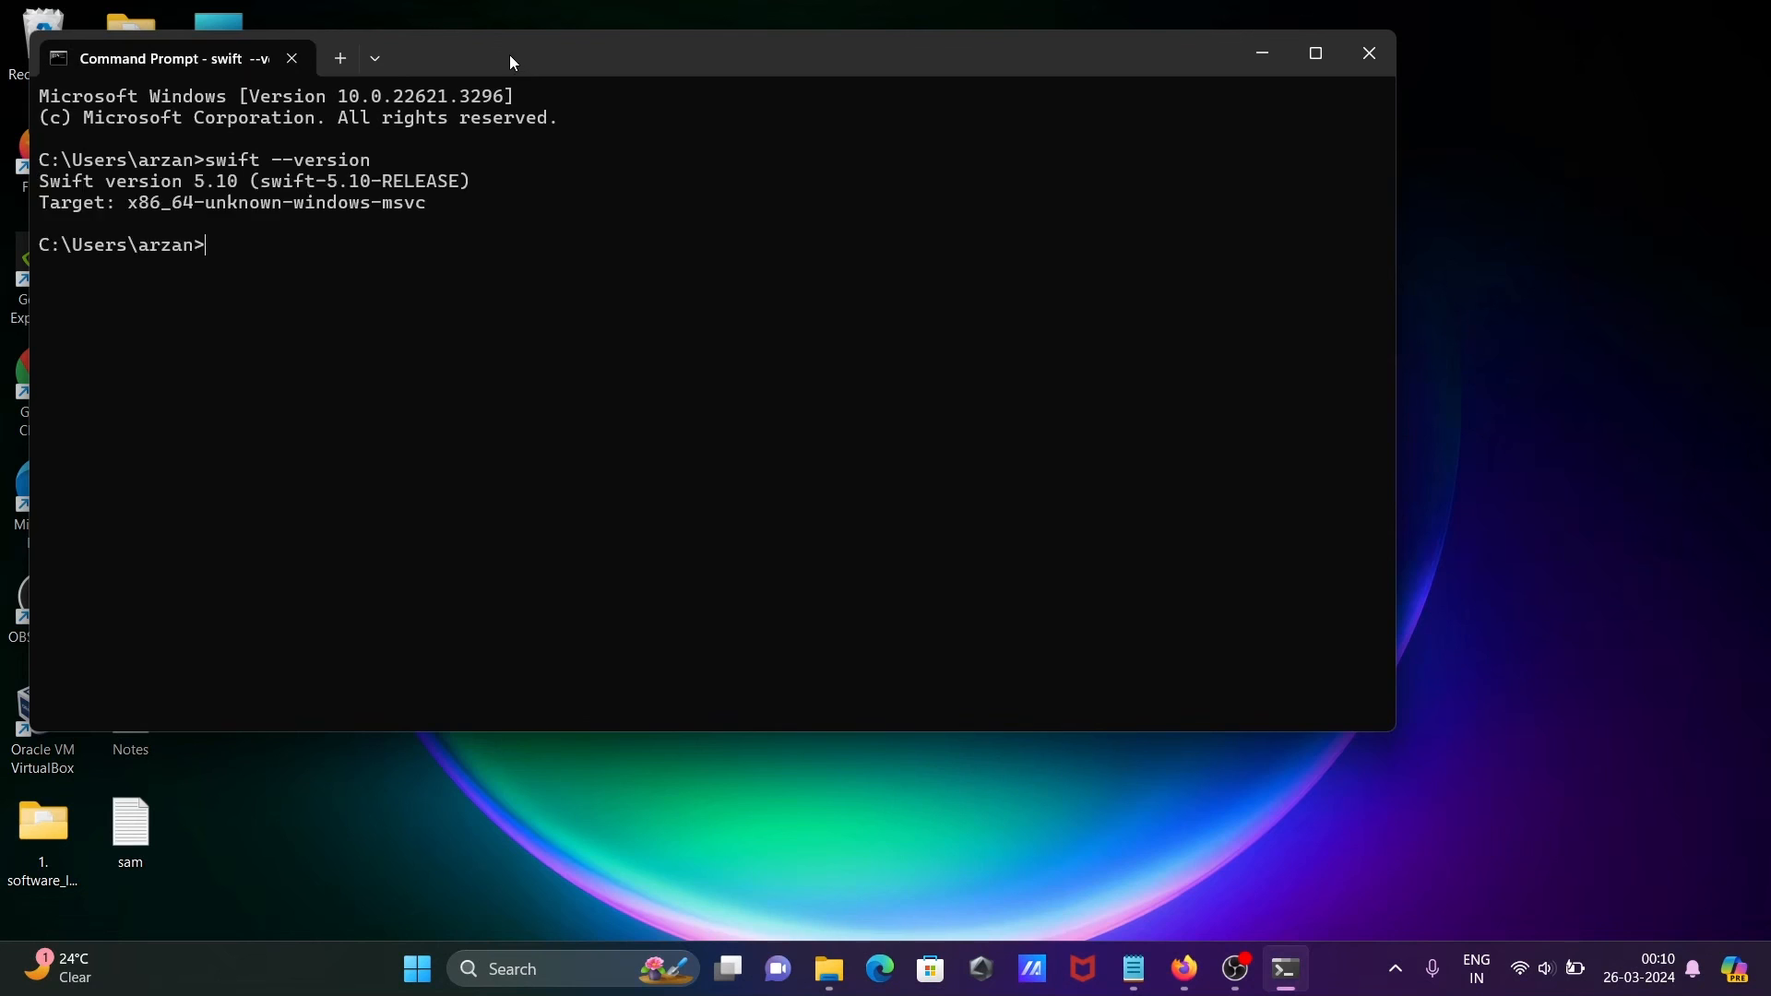